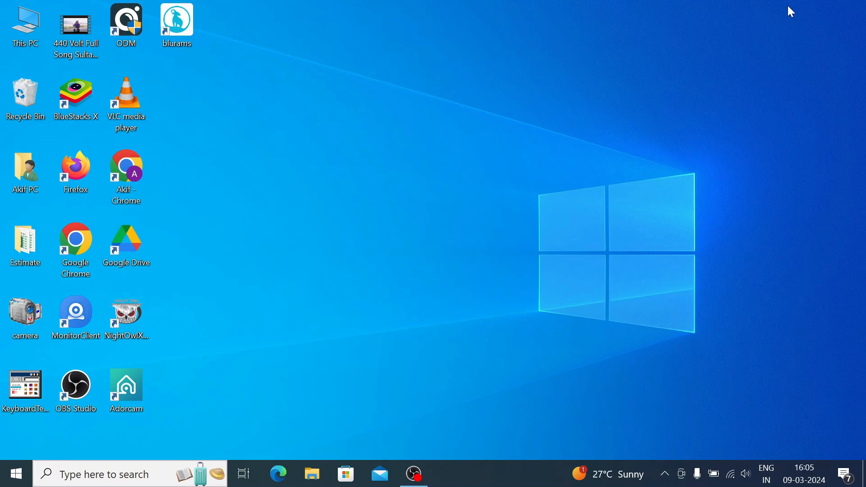
pyautogui.moveTo(693, 45)
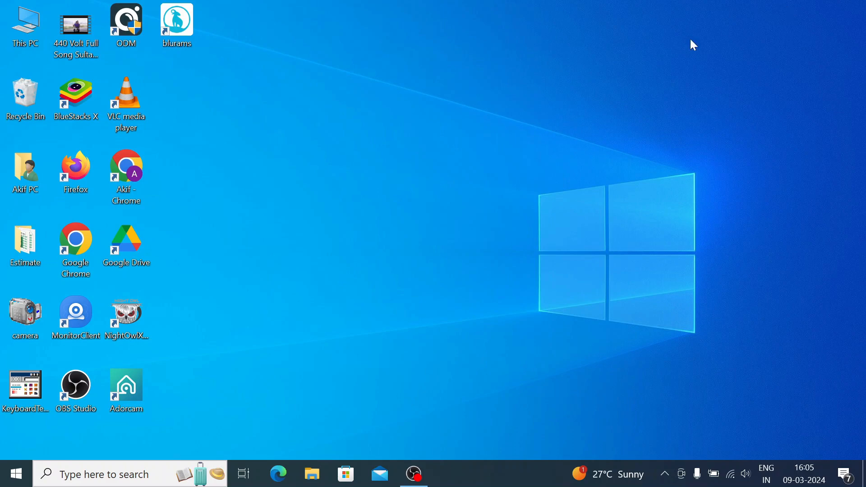
pyautogui.moveTo(629, 60)
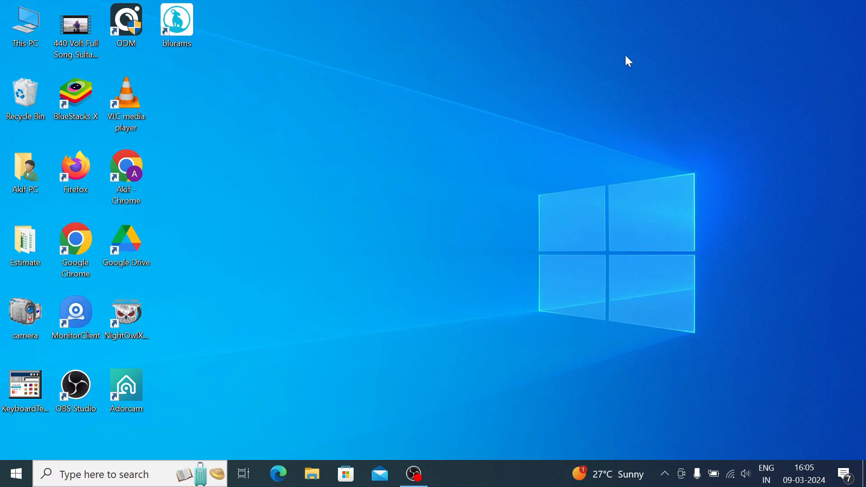
pyautogui.moveTo(336, 151)
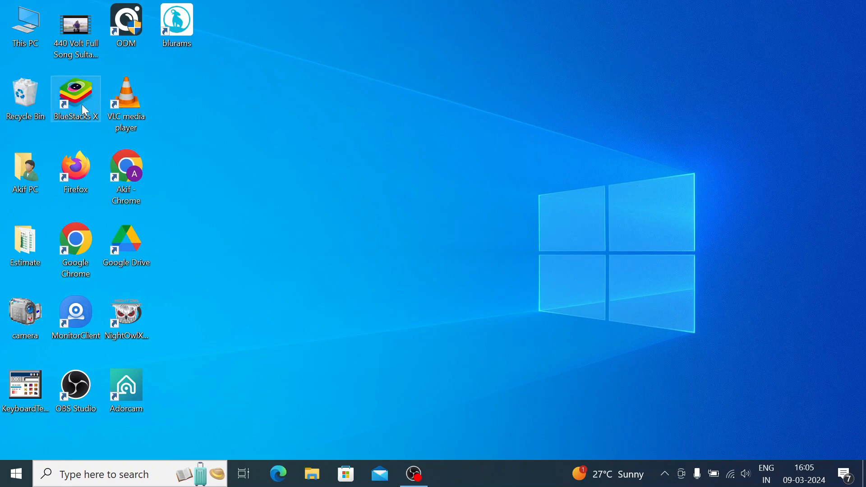
pyautogui.moveTo(401, 125)
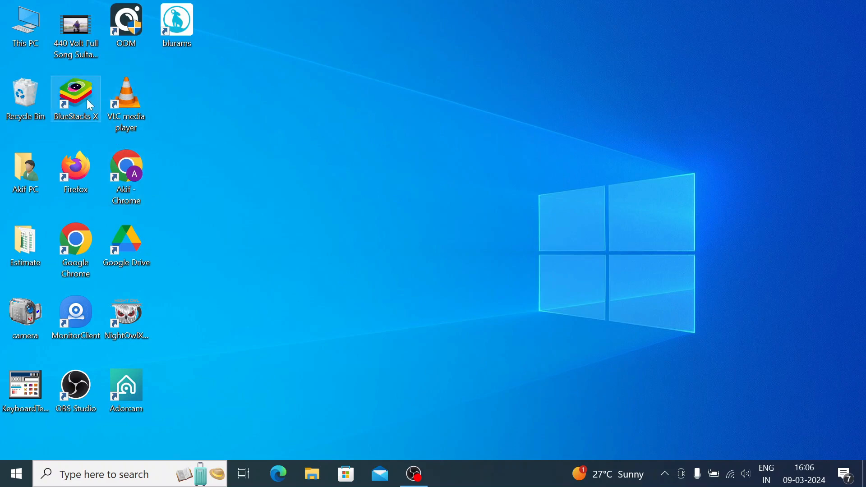
pyautogui.moveTo(333, 160)
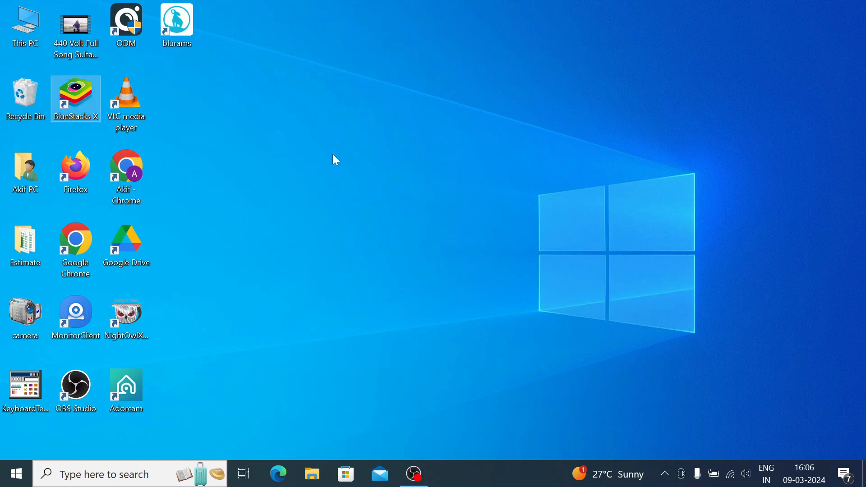
# Launch BlueStacks X from its desktop shortcut.
pyautogui.doubleClick(75, 94)
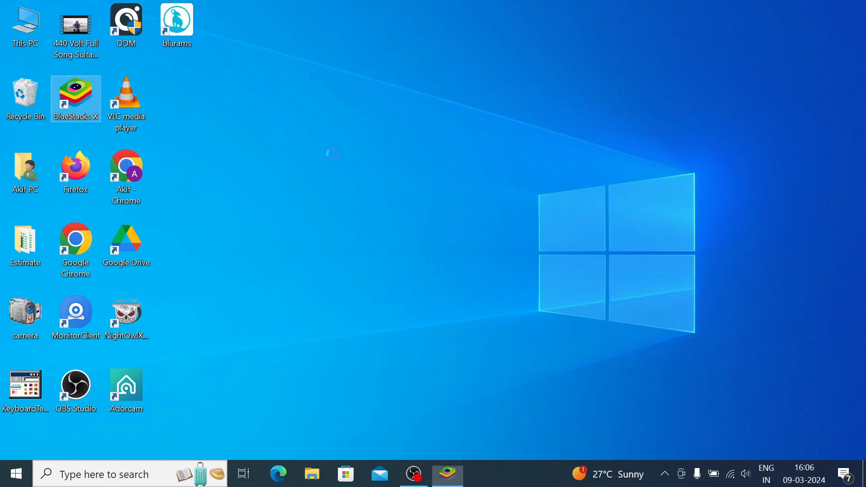
pyautogui.doubleClick(75, 99)
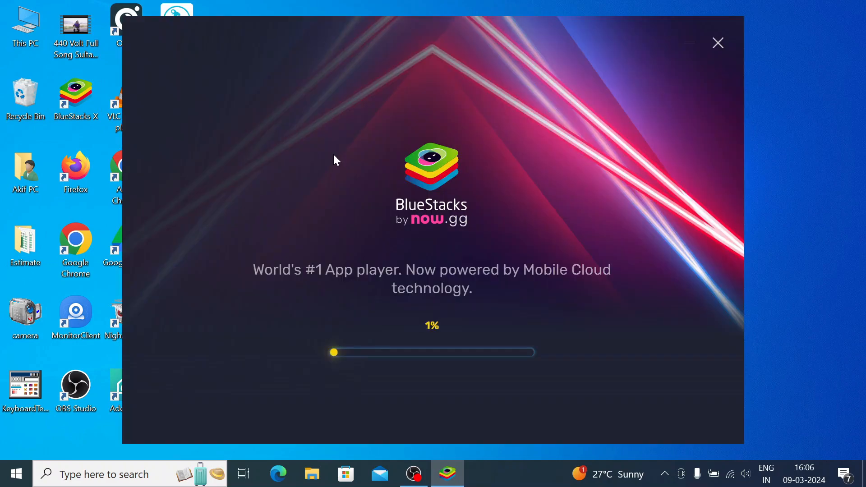
pyautogui.moveTo(536, 294)
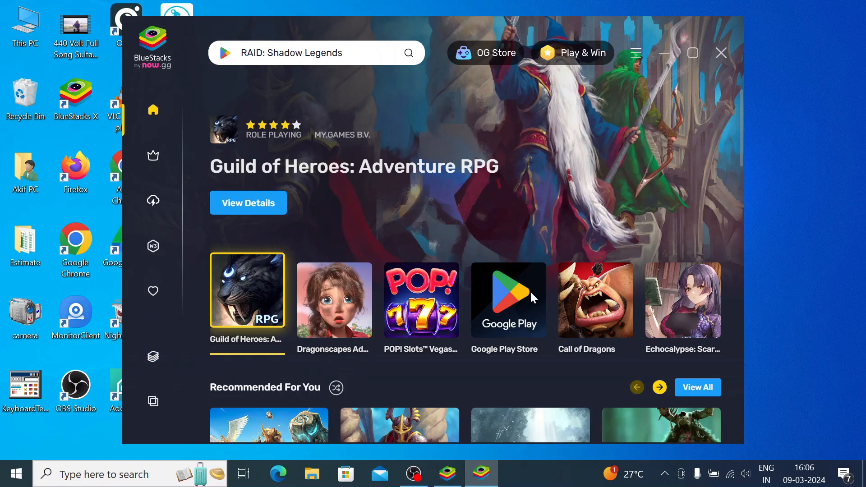
# Start the BlueStacks App Player from the Google Play Store tile.
pyautogui.click(682, 300)
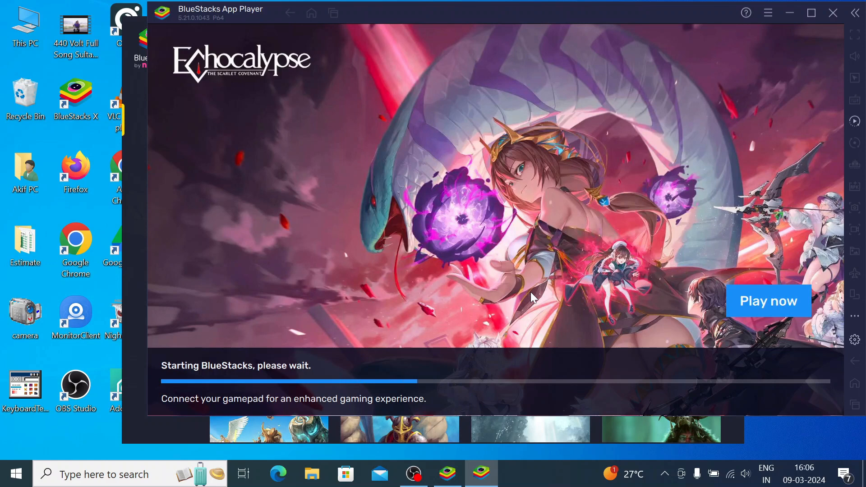
pyautogui.moveTo(662, 293)
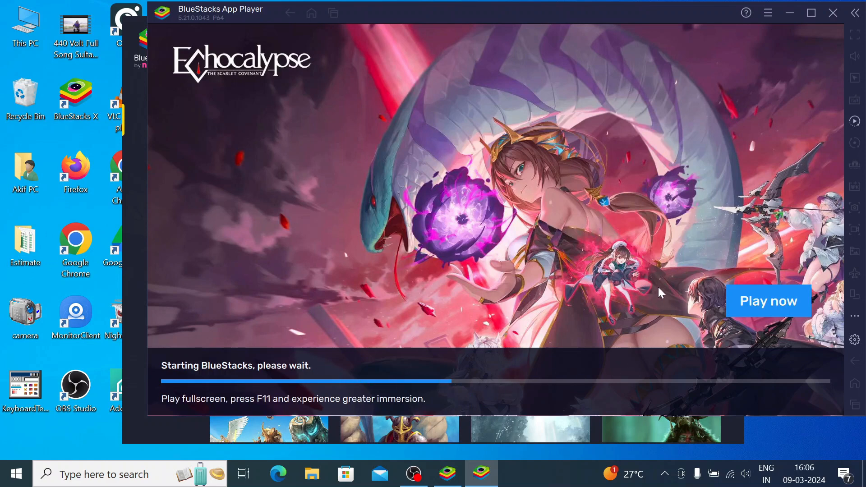
pyautogui.moveTo(541, 179)
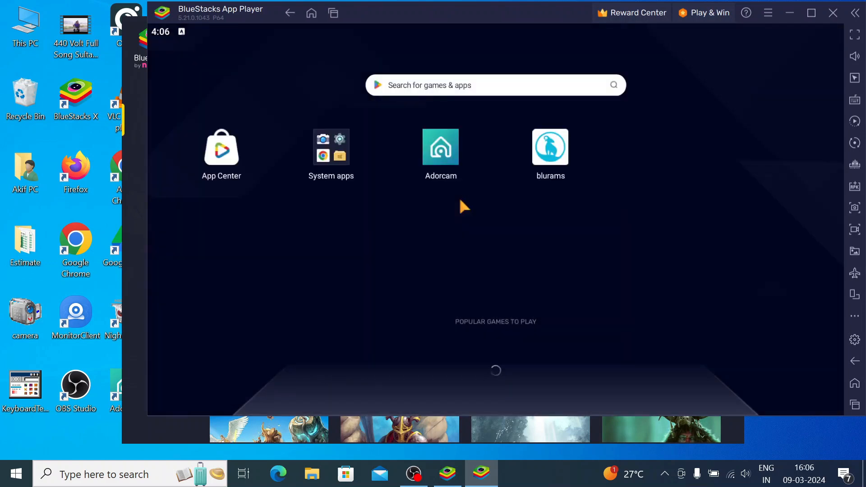
pyautogui.moveTo(371, 169)
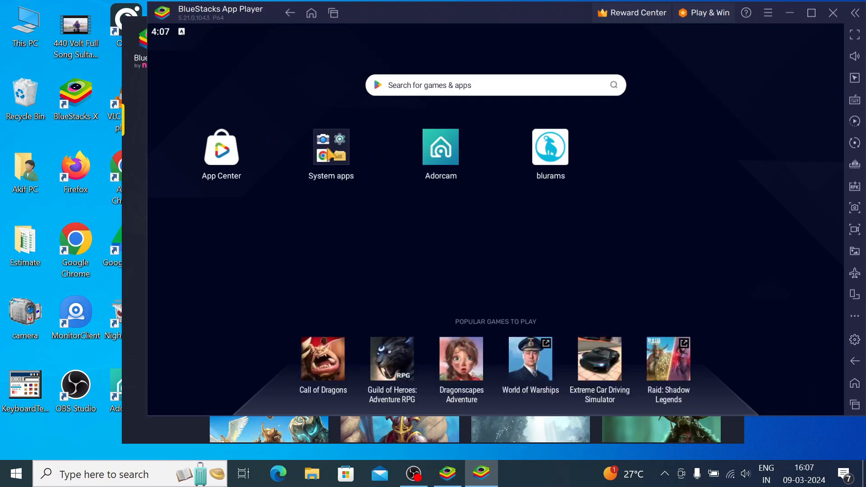
# Launch the Play Store from System apps and search for 'clever dog'.
pyautogui.click(331, 147)
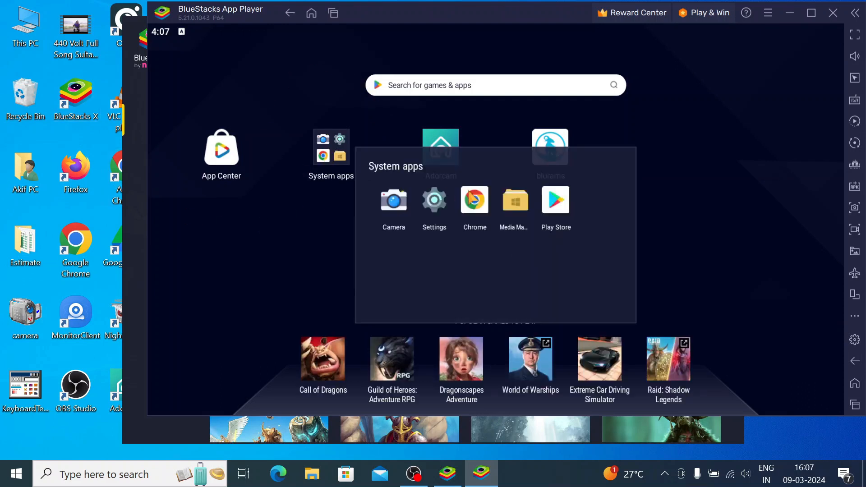
pyautogui.moveTo(556, 210)
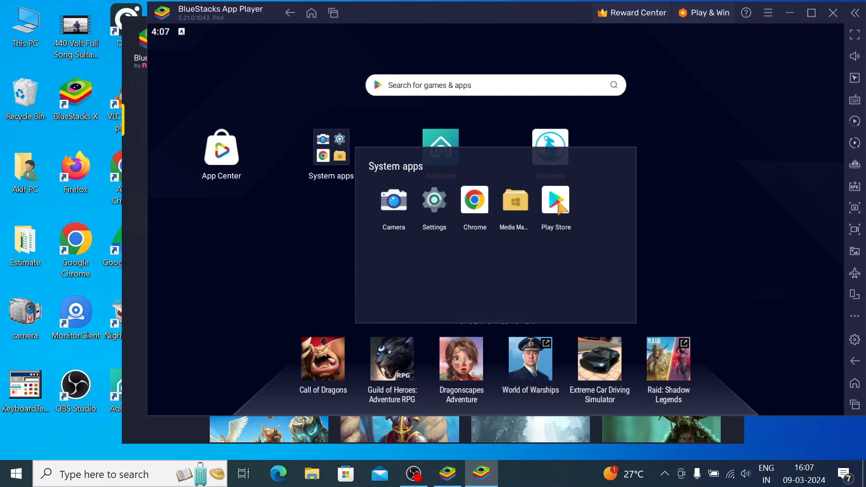
pyautogui.click(555, 200)
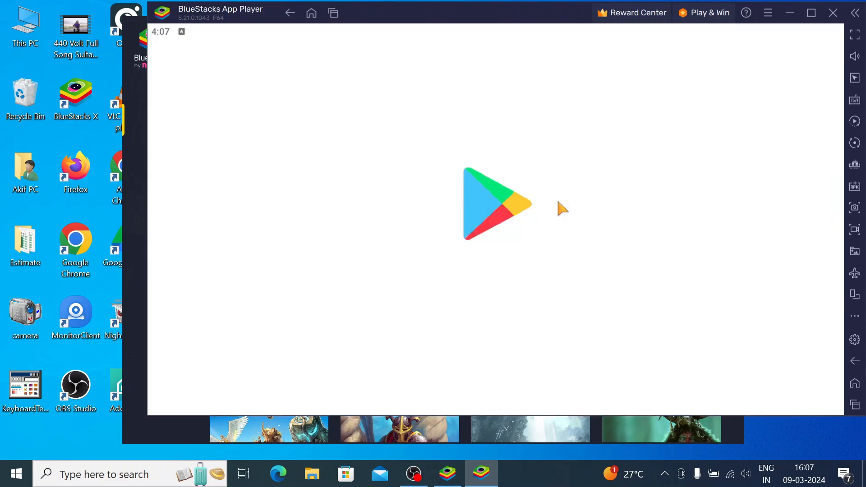
pyautogui.moveTo(560, 206)
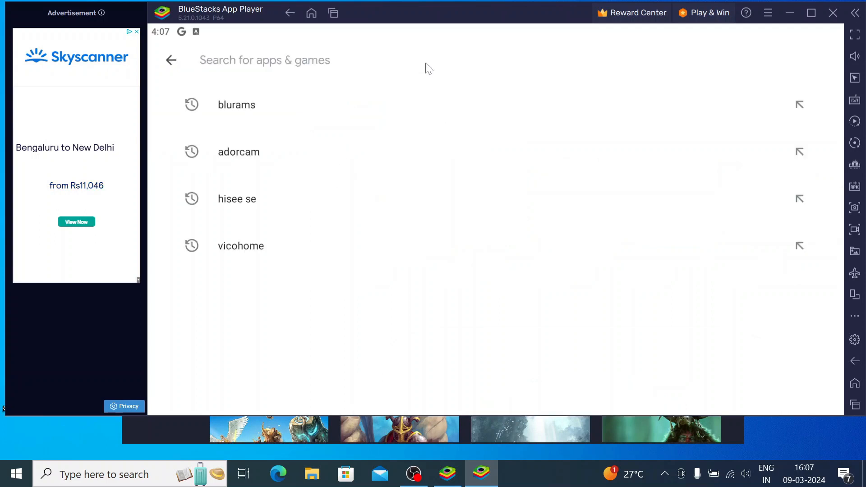
pyautogui.write('cl')
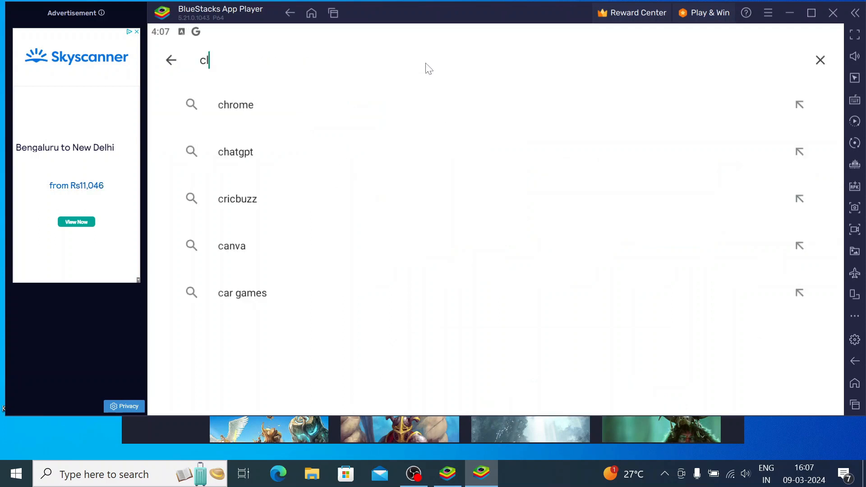
pyautogui.write('lever')
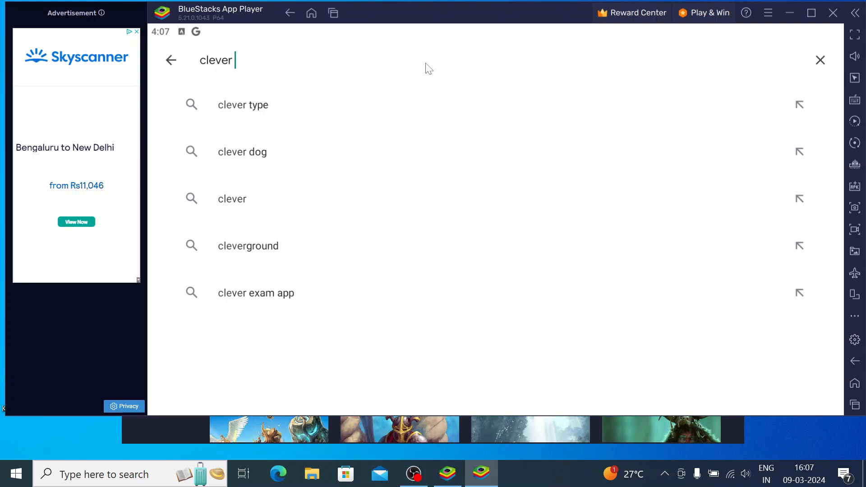
pyautogui.write('d')
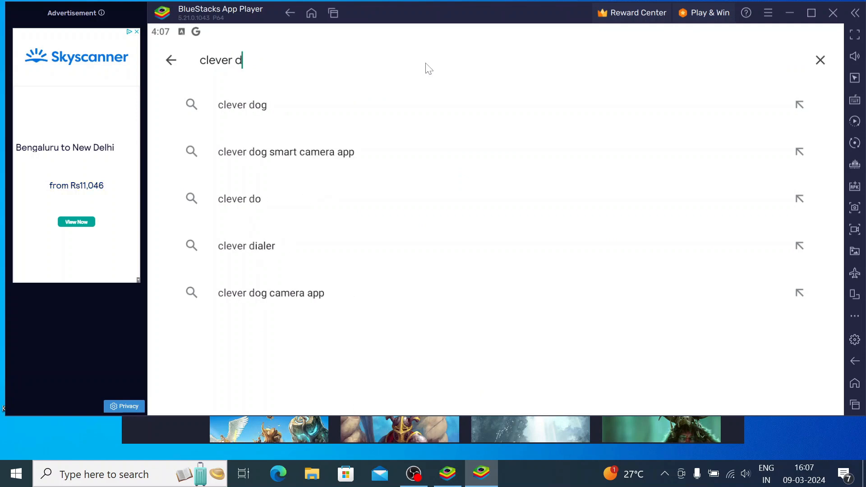
pyautogui.write('g')
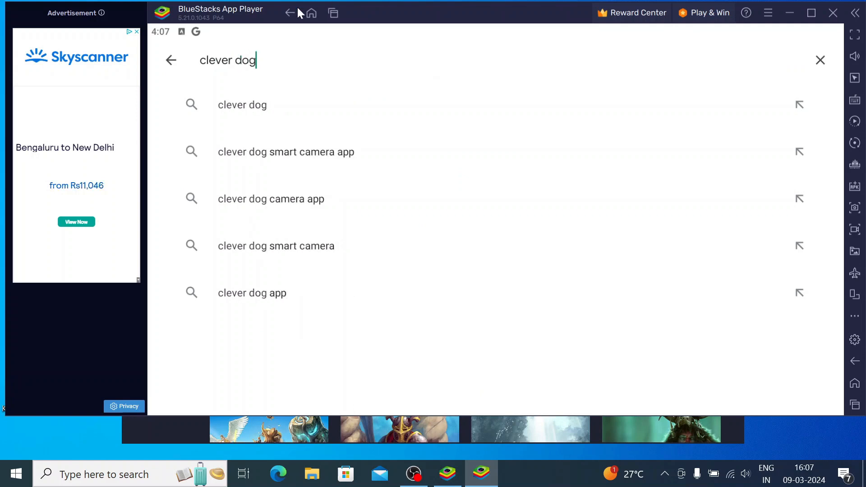
# Select the clever dog suggestion and install the Clever Dog app.
pyautogui.click(242, 105)
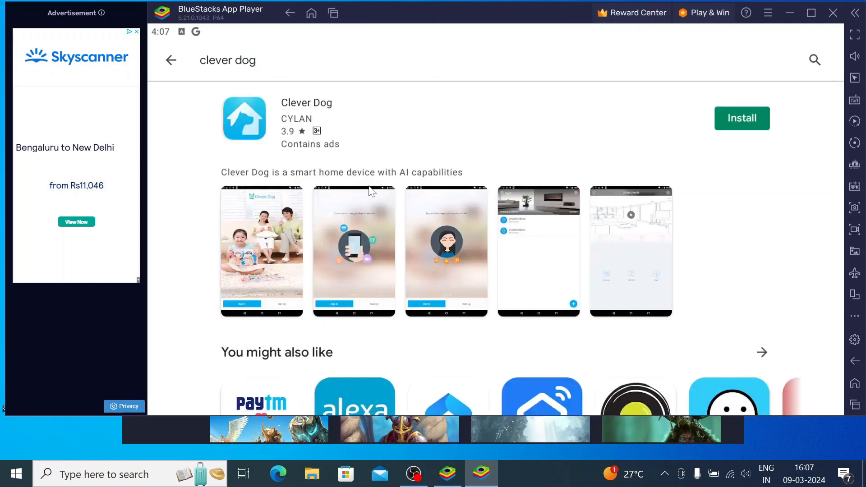
pyautogui.moveTo(260, 130)
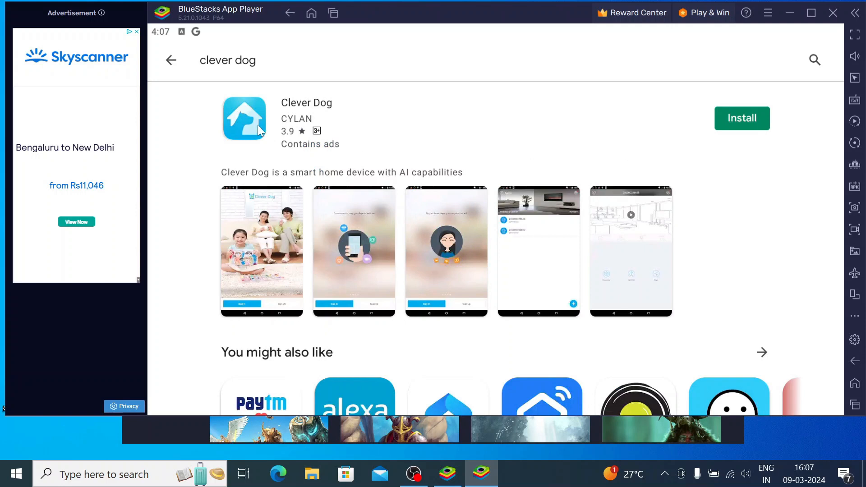
pyautogui.moveTo(725, 146)
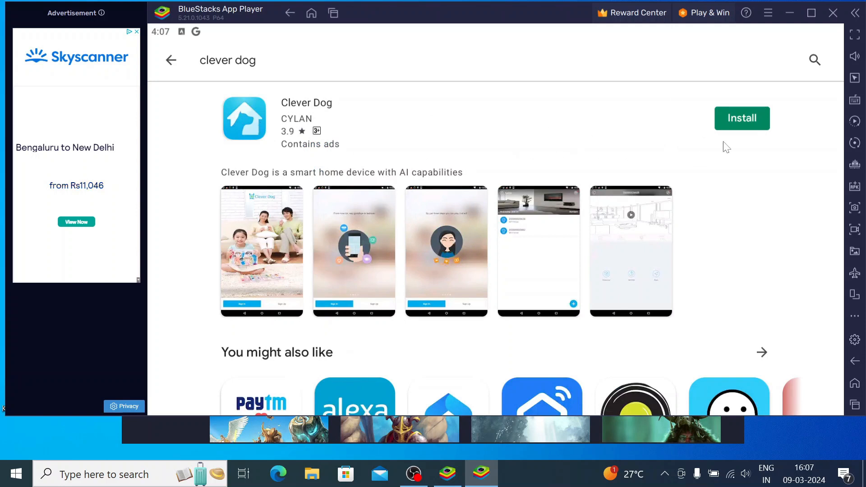
pyautogui.click(742, 117)
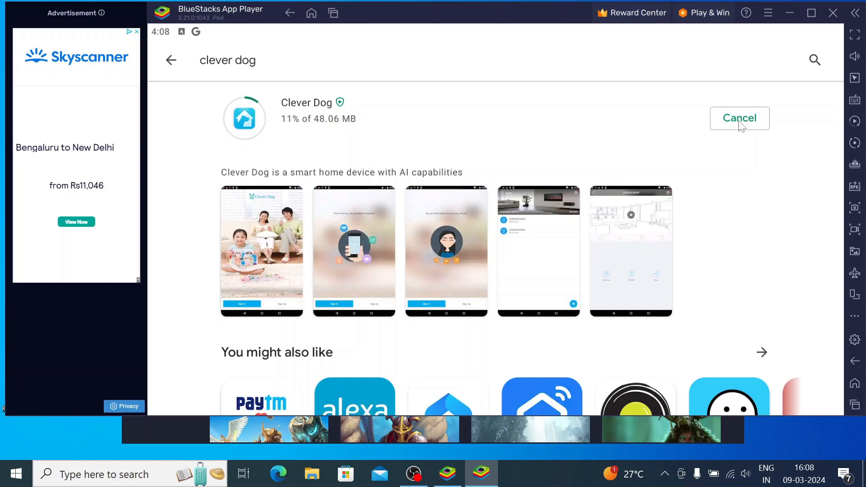
pyautogui.moveTo(804, 166)
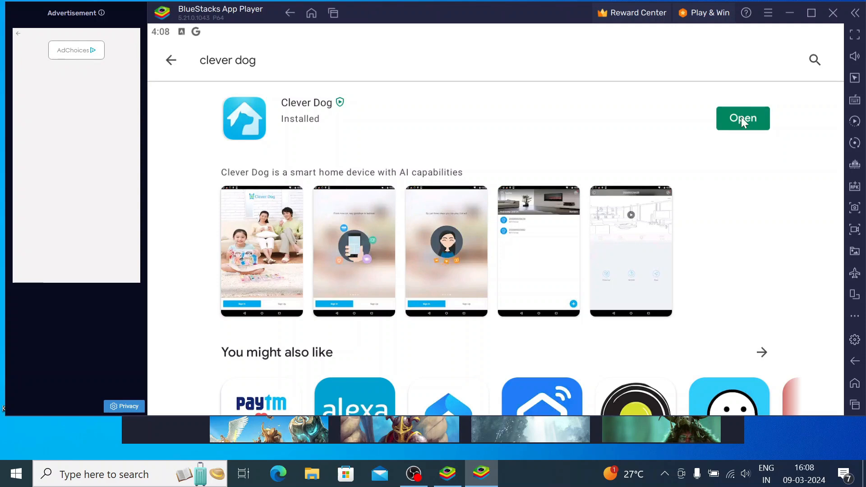
# Launch Clever Dog fullscreen, dismiss the notice and allow access to photos, media and files.
pyautogui.click(743, 118)
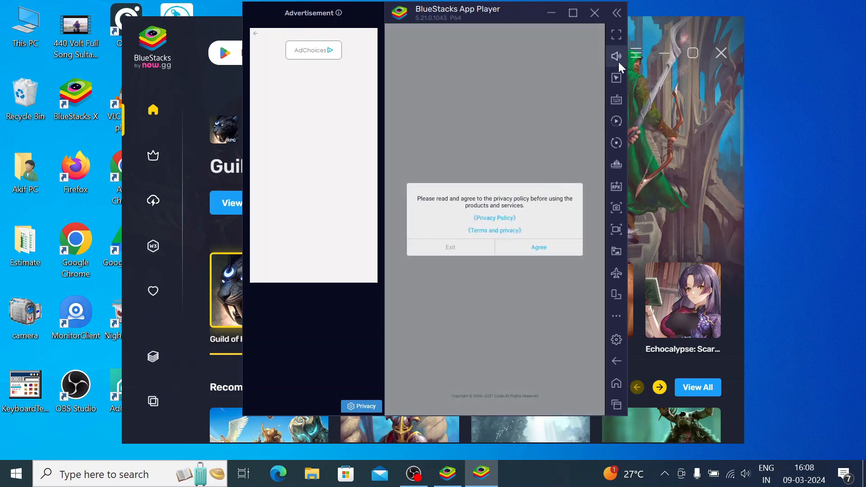
pyautogui.moveTo(616, 35)
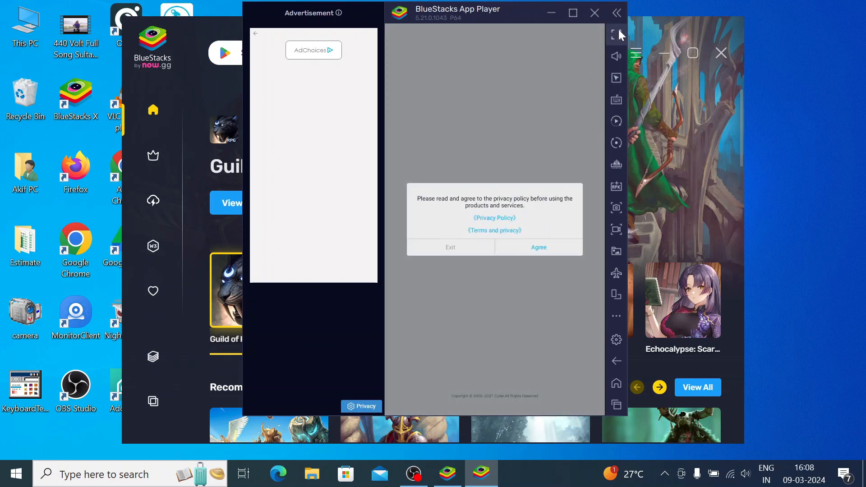
pyautogui.moveTo(615, 35)
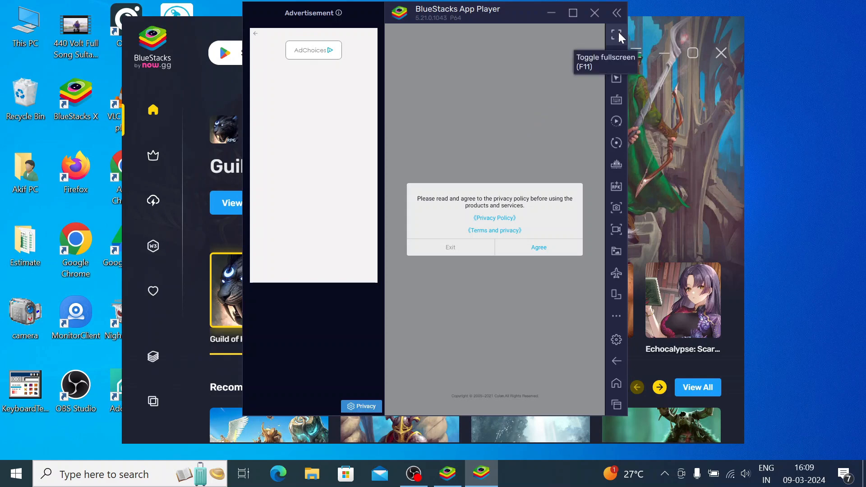
pyautogui.click(616, 36)
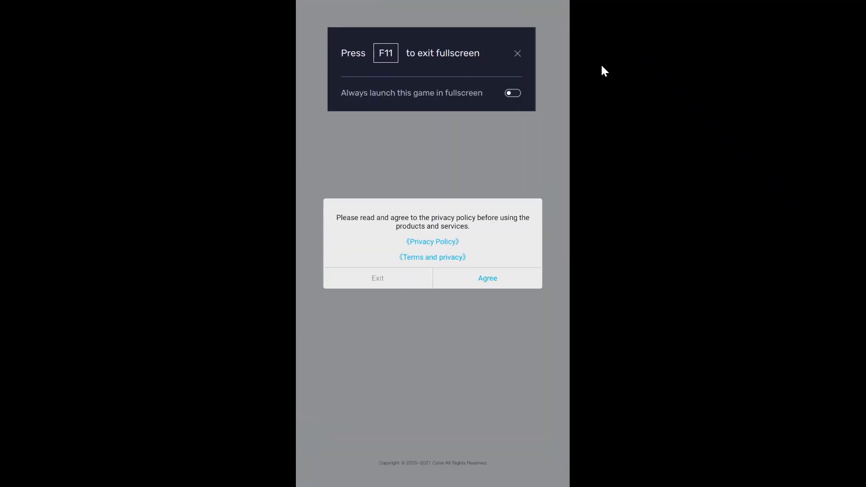
pyautogui.moveTo(484, 212)
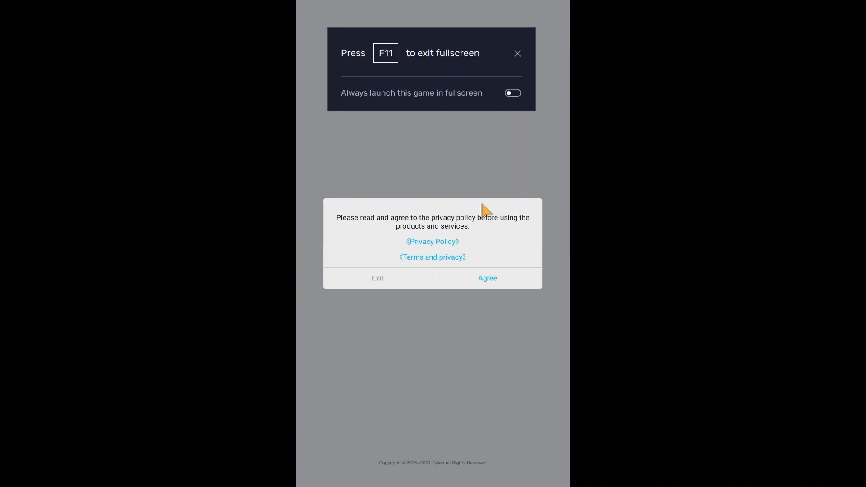
pyautogui.click(488, 278)
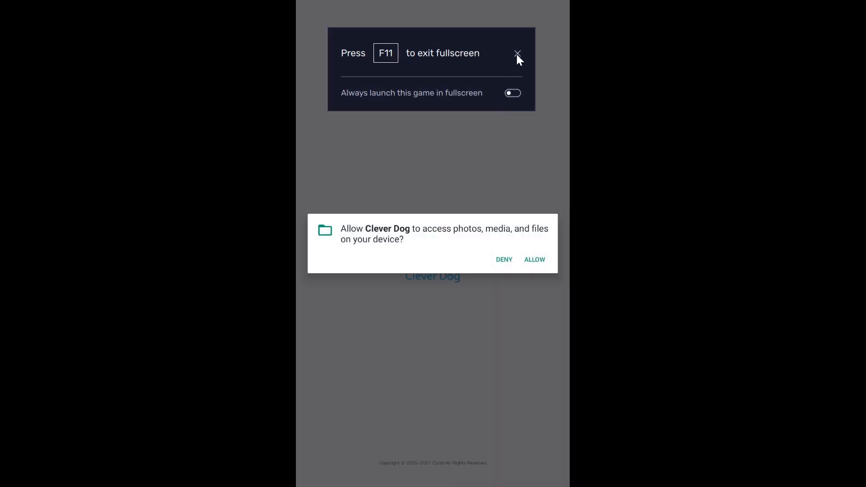
pyautogui.click(518, 54)
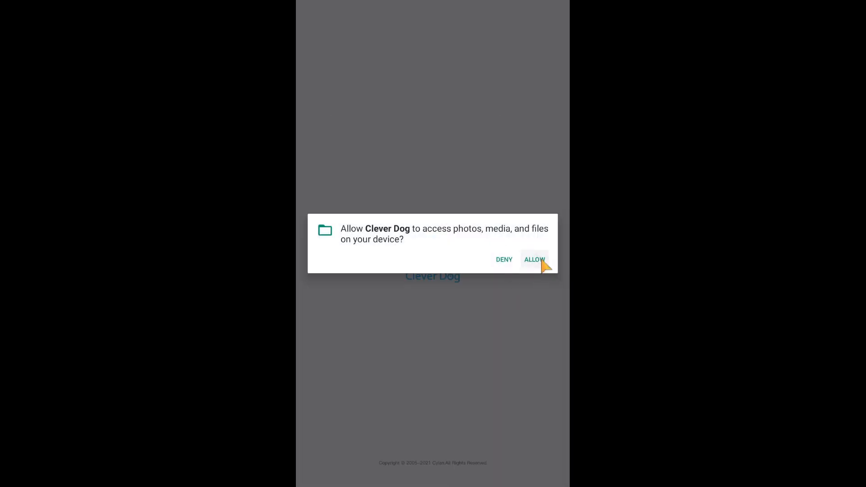
pyautogui.click(534, 260)
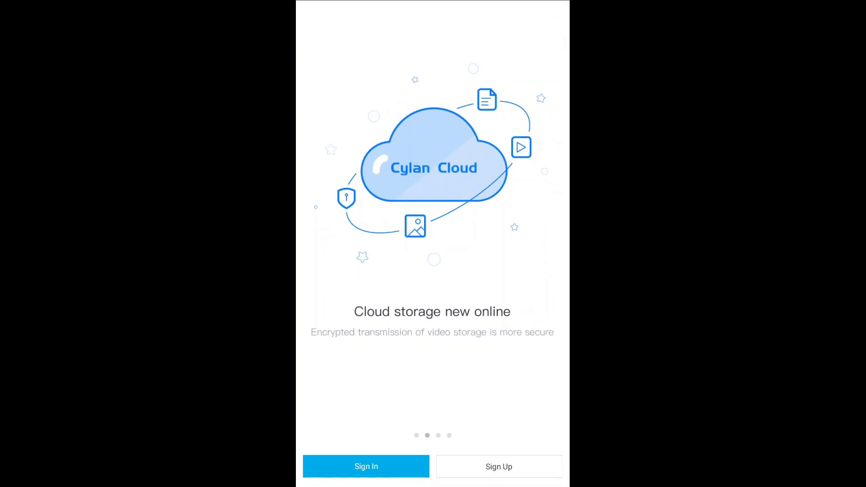
# Start Sign Up and enter the account e-mail and password.
pyautogui.click(498, 467)
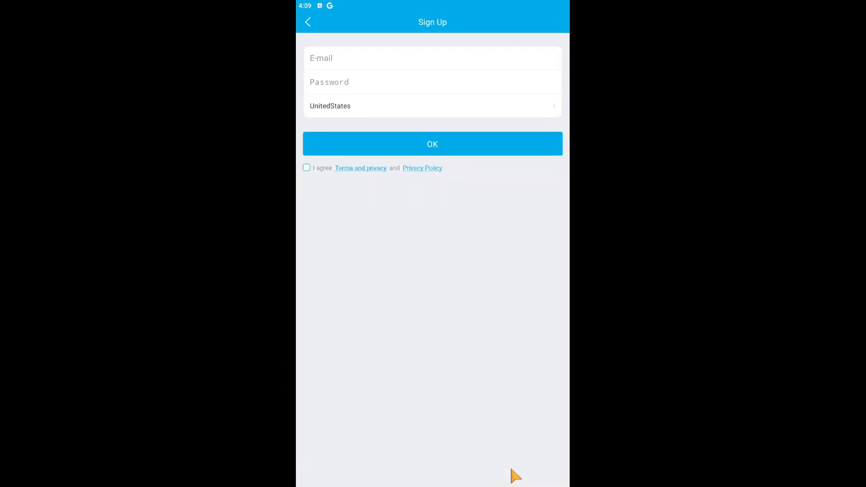
pyautogui.moveTo(476, 364)
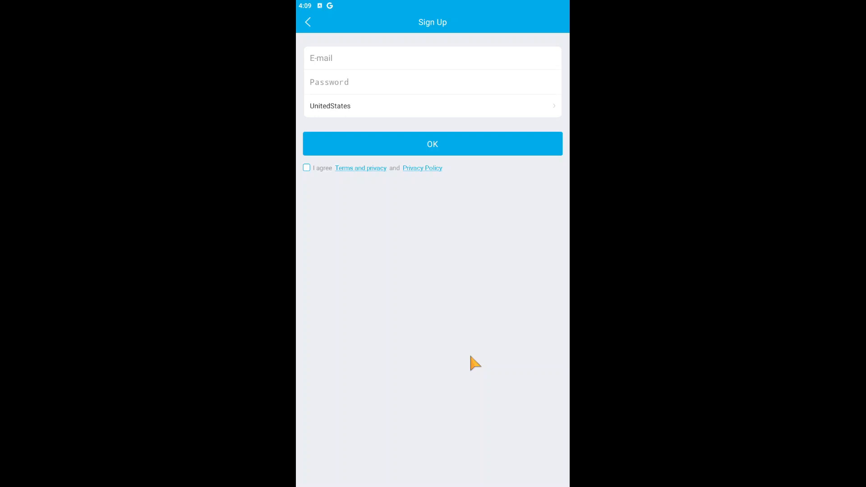
pyautogui.moveTo(453, 330)
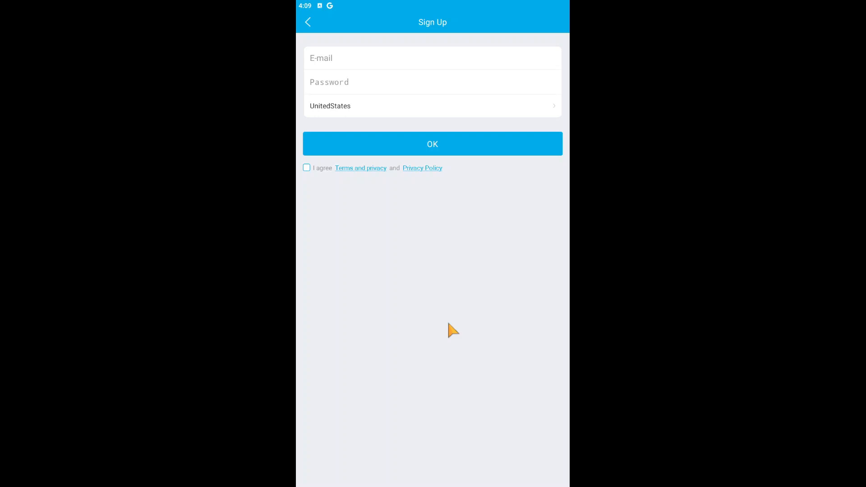
pyautogui.moveTo(422, 209)
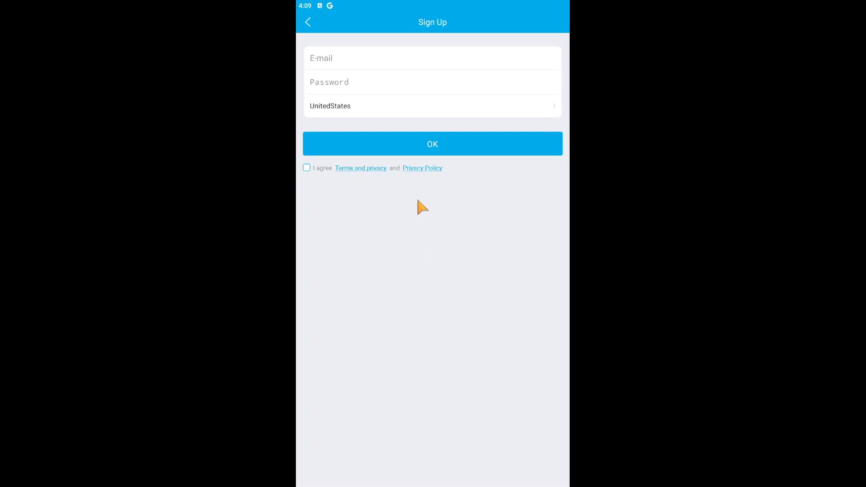
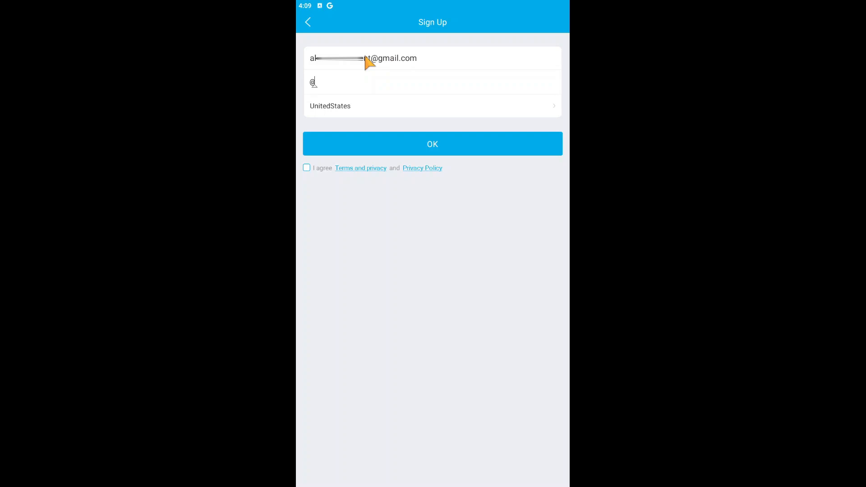
pyautogui.write('•')
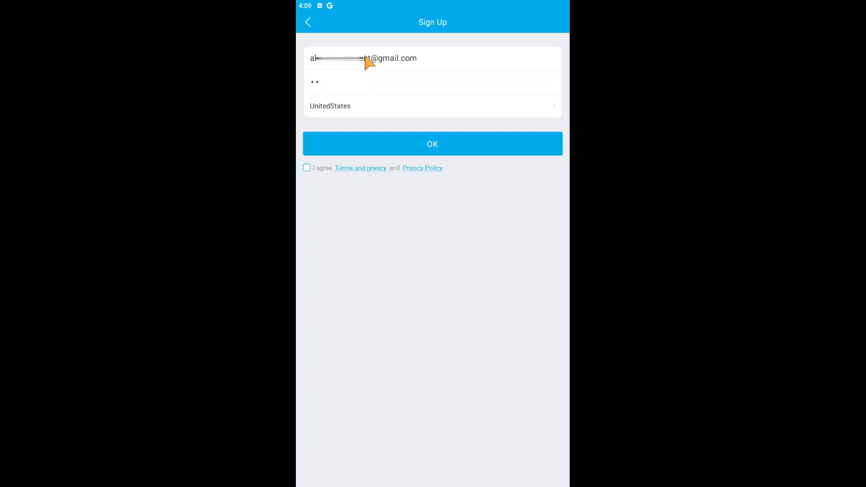
pyautogui.write('k')
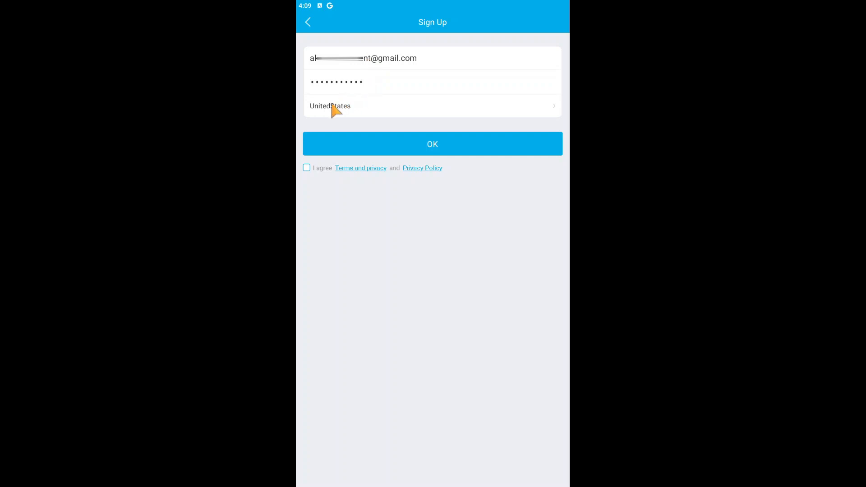
# Set the account area to India and agree to the terms and privacy policy.
pyautogui.click(330, 106)
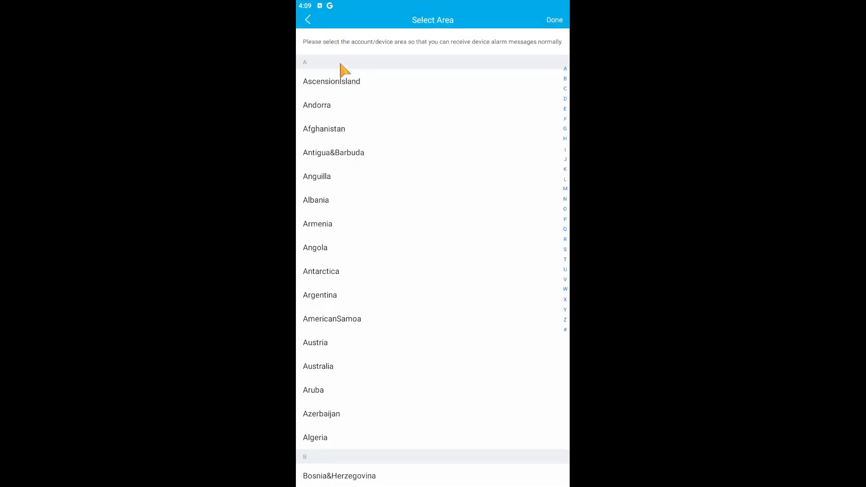
pyautogui.moveTo(532, 243)
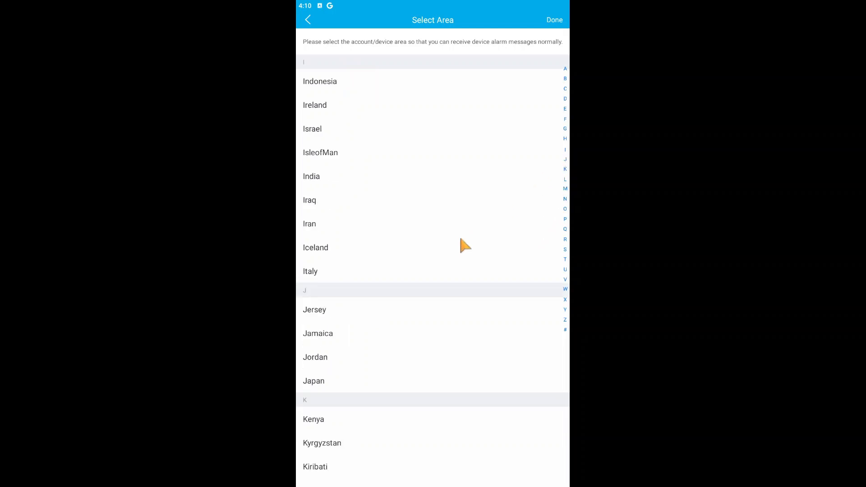
pyautogui.click(312, 176)
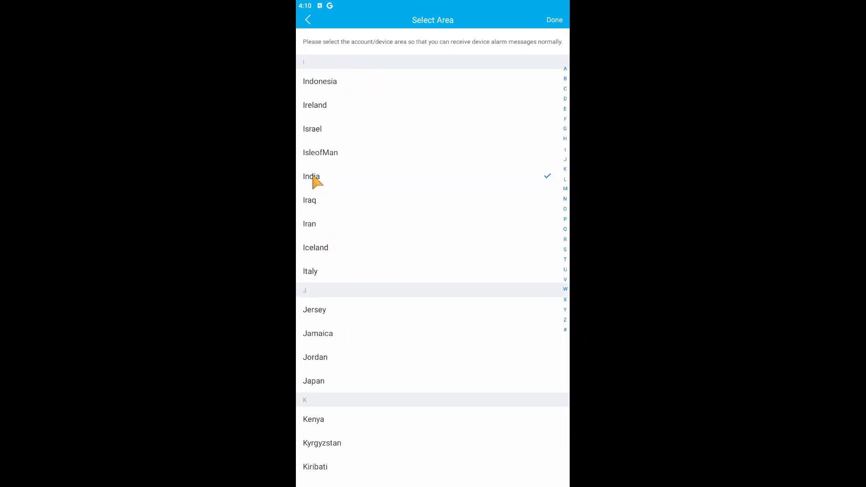
pyautogui.click(554, 20)
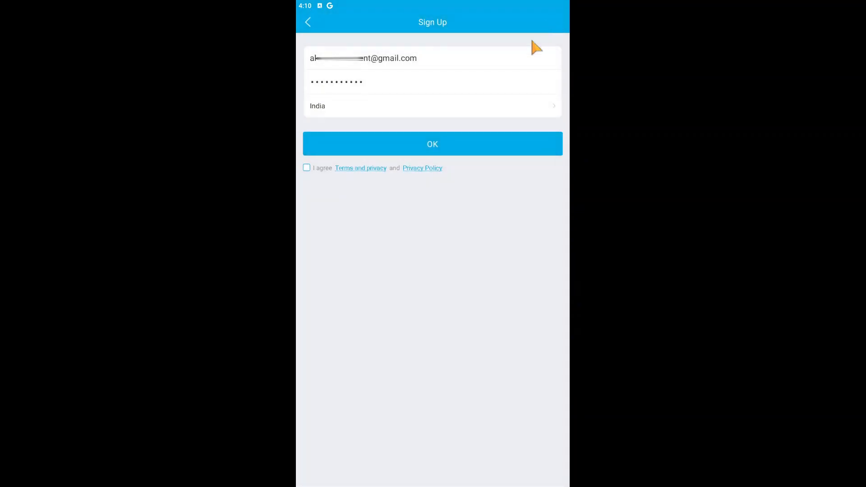
pyautogui.moveTo(310, 176)
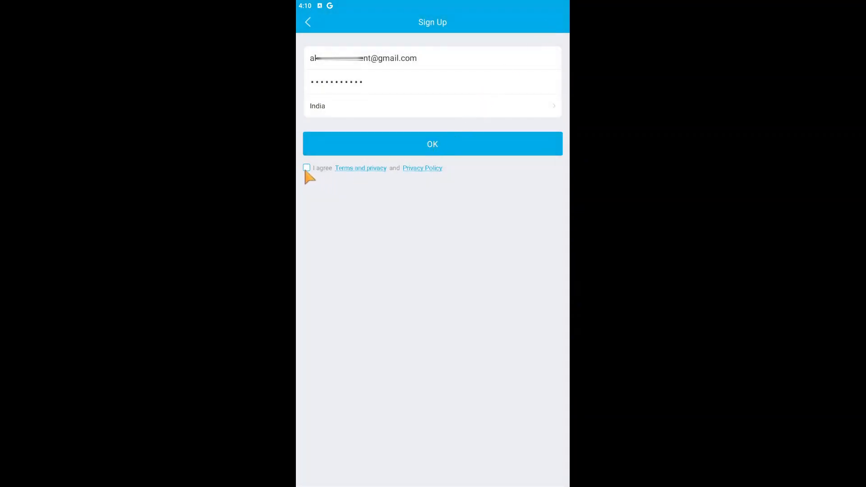
pyautogui.click(433, 143)
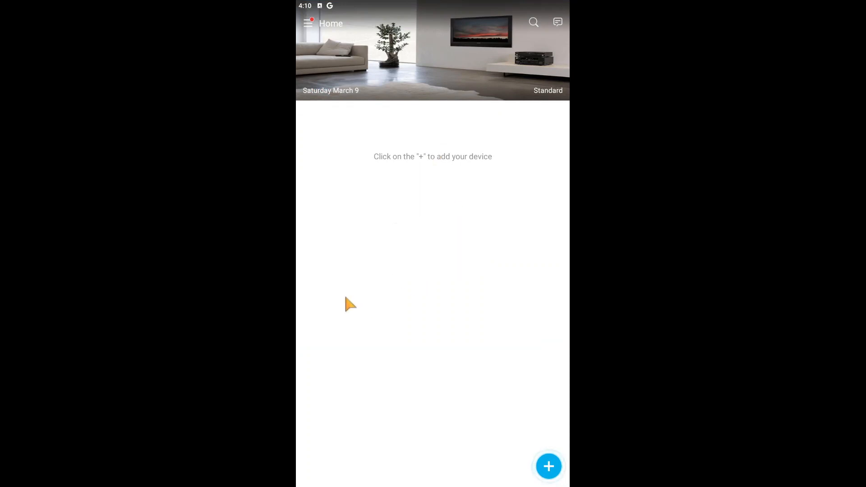
pyautogui.moveTo(518, 11)
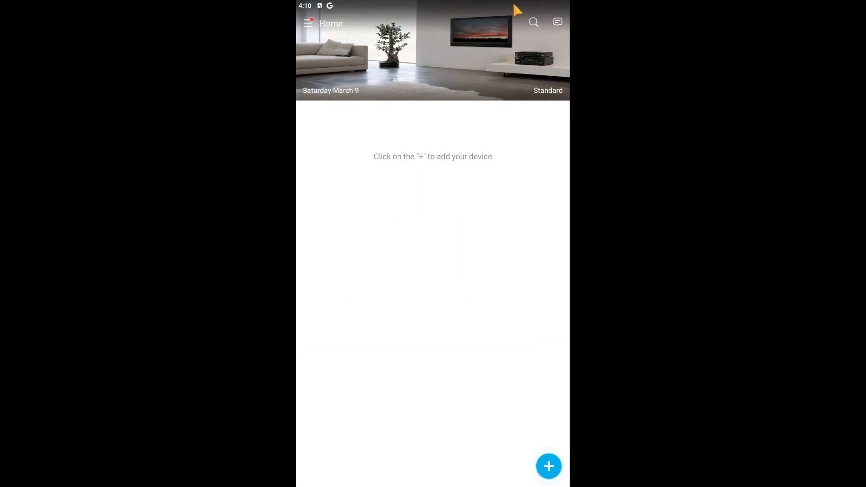
pyautogui.moveTo(304, 42)
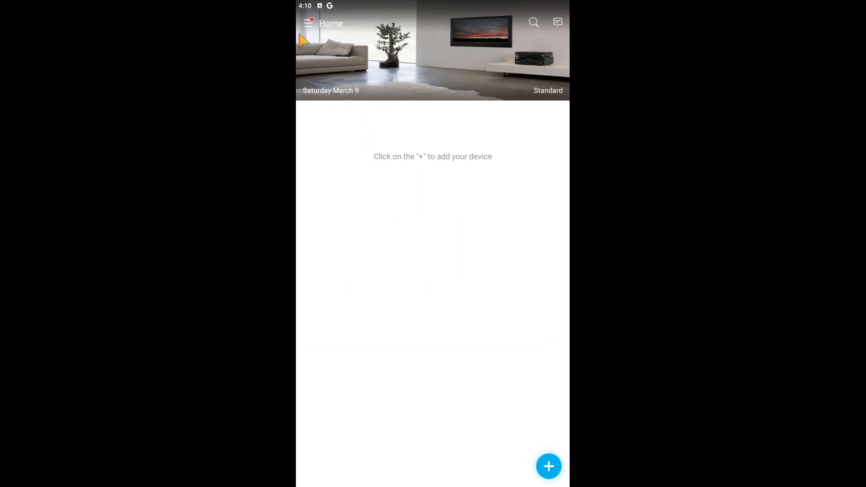
pyautogui.click(307, 23)
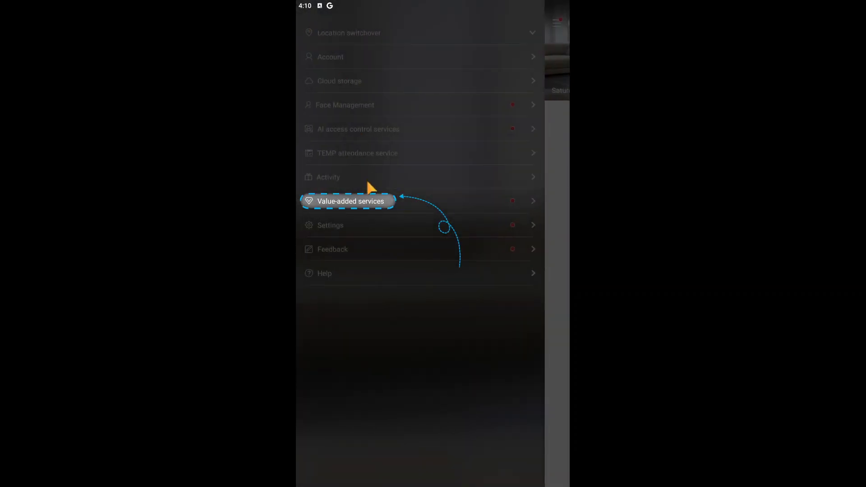
pyautogui.moveTo(362, 260)
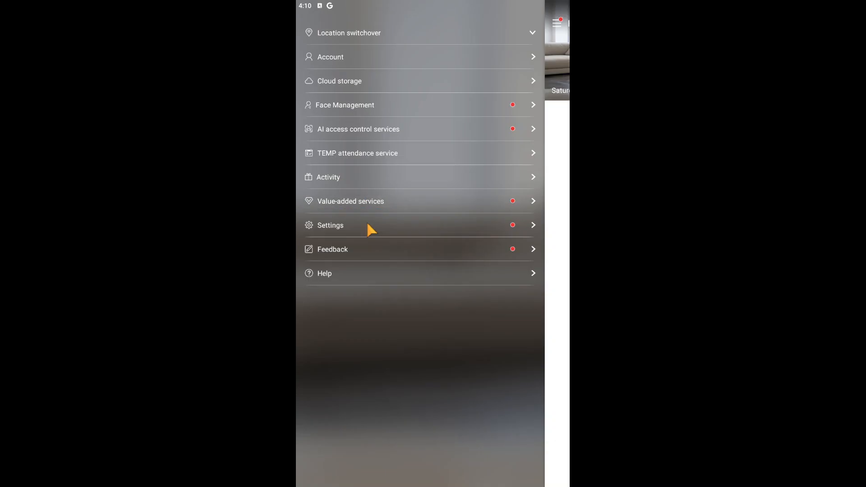
pyautogui.moveTo(364, 156)
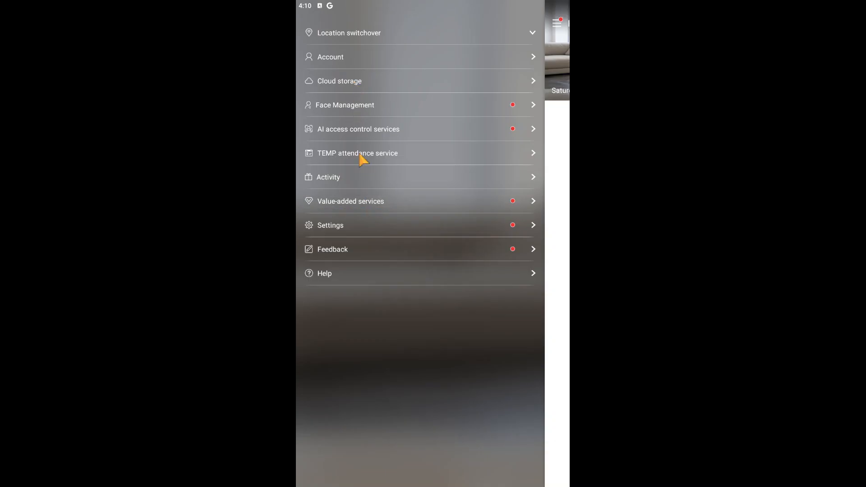
pyautogui.moveTo(334, 172)
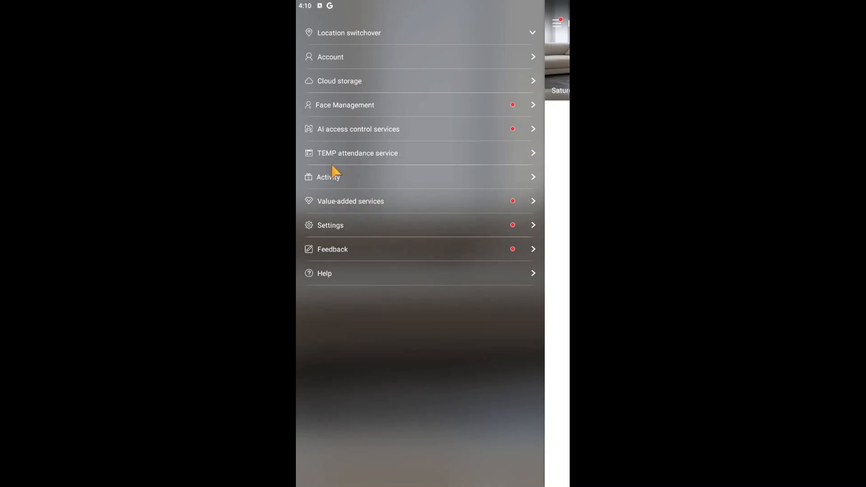
pyautogui.moveTo(367, 229)
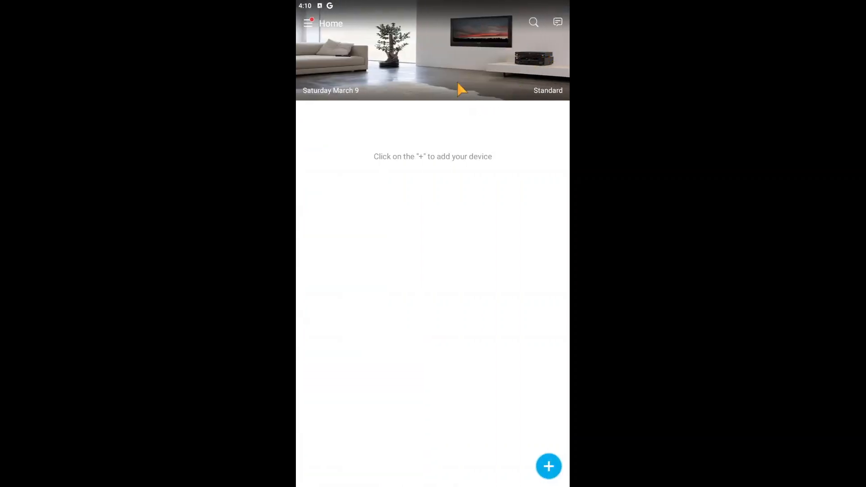
pyautogui.moveTo(549, 466)
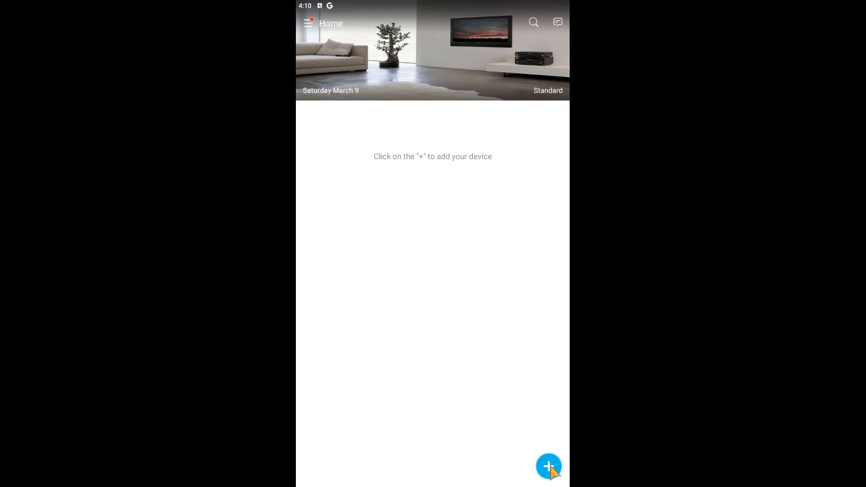
# Choose Intelligent Camera (Manual addition) from the add-device options.
pyautogui.click(548, 466)
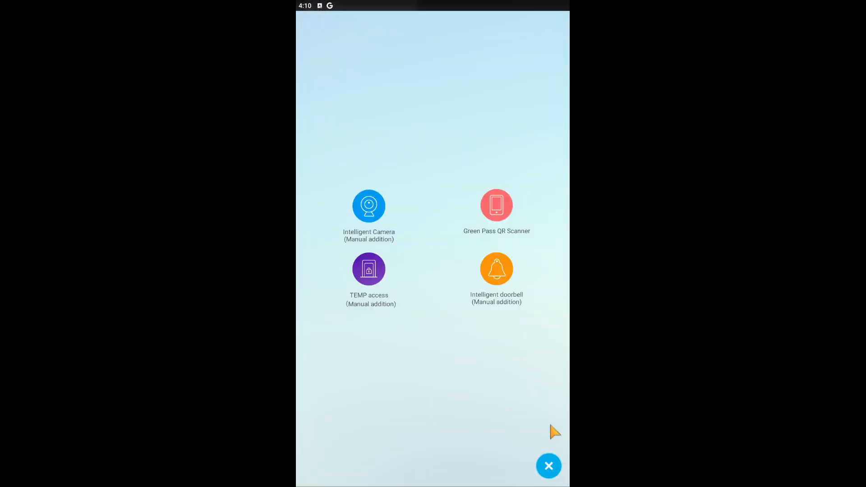
pyautogui.moveTo(386, 279)
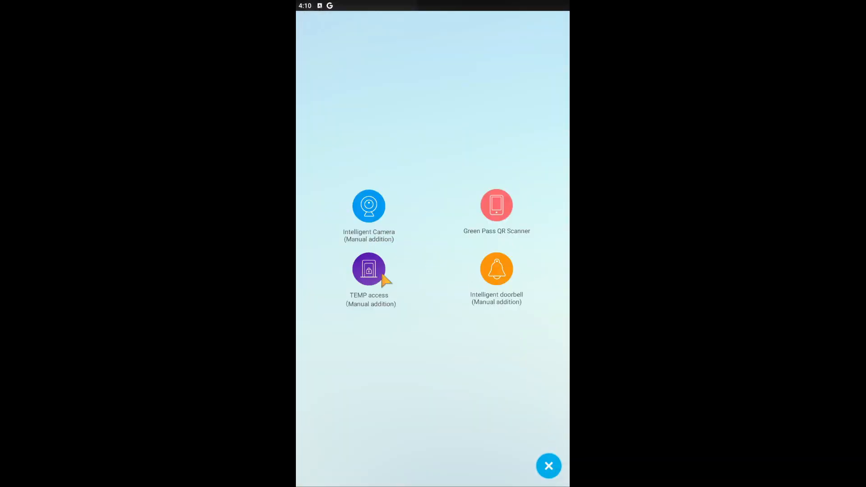
pyautogui.moveTo(425, 280)
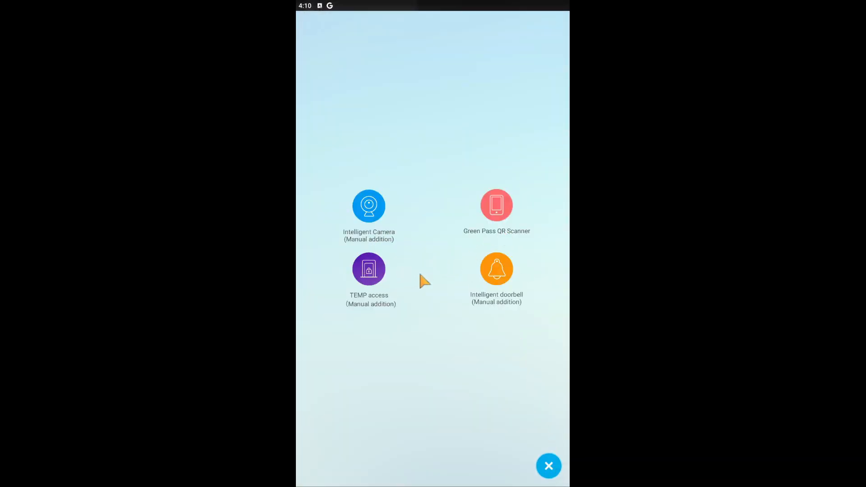
pyautogui.moveTo(495, 314)
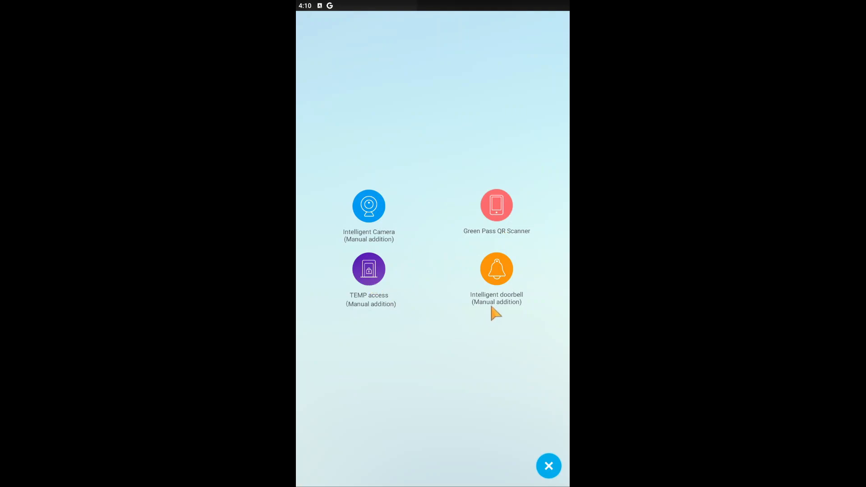
pyautogui.moveTo(367, 252)
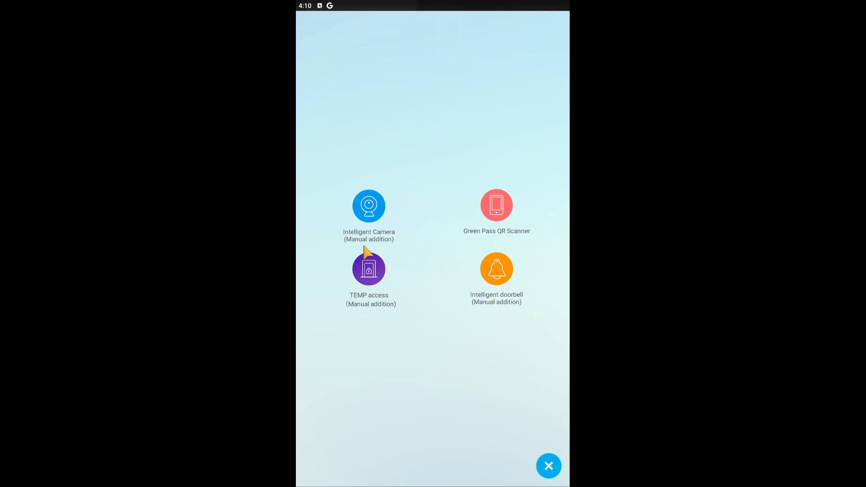
pyautogui.moveTo(386, 223)
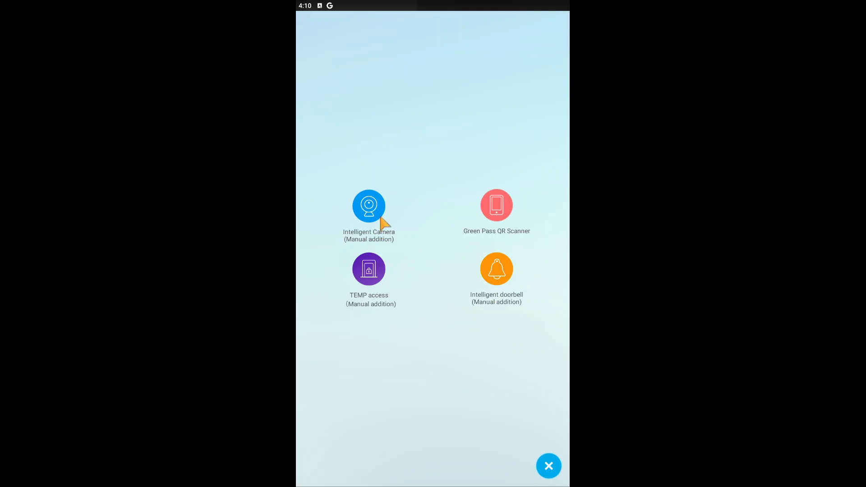
pyautogui.moveTo(381, 215)
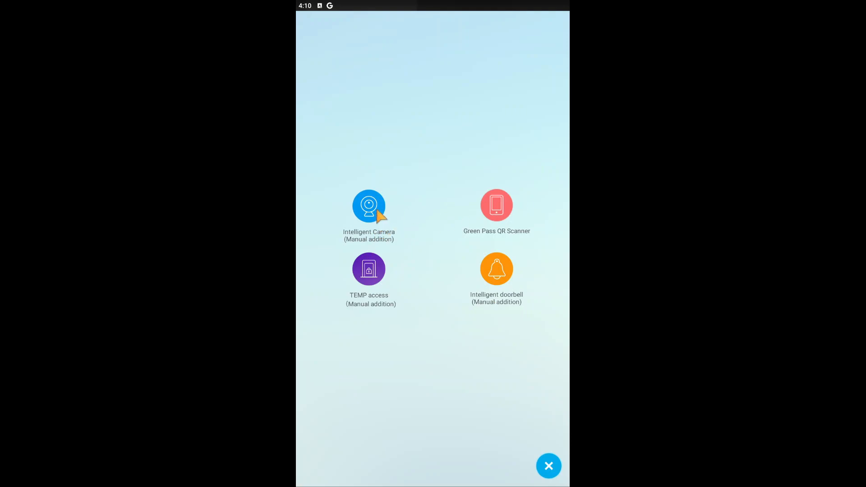
pyautogui.click(370, 206)
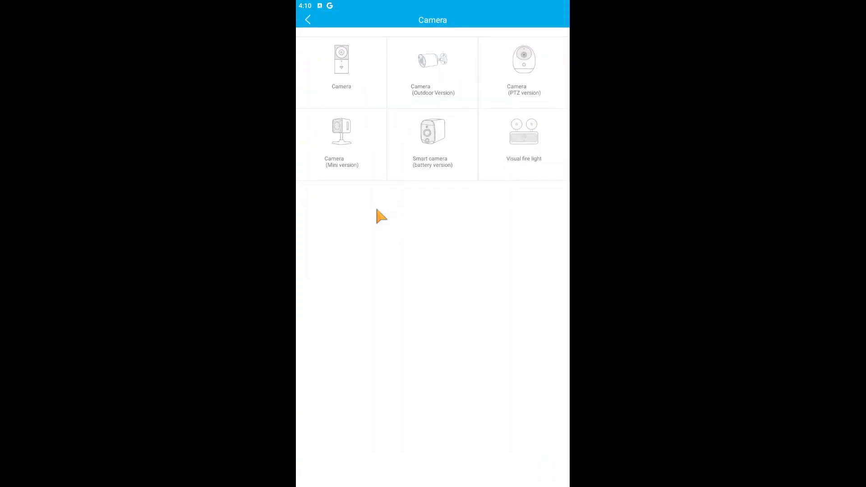
pyautogui.moveTo(452, 120)
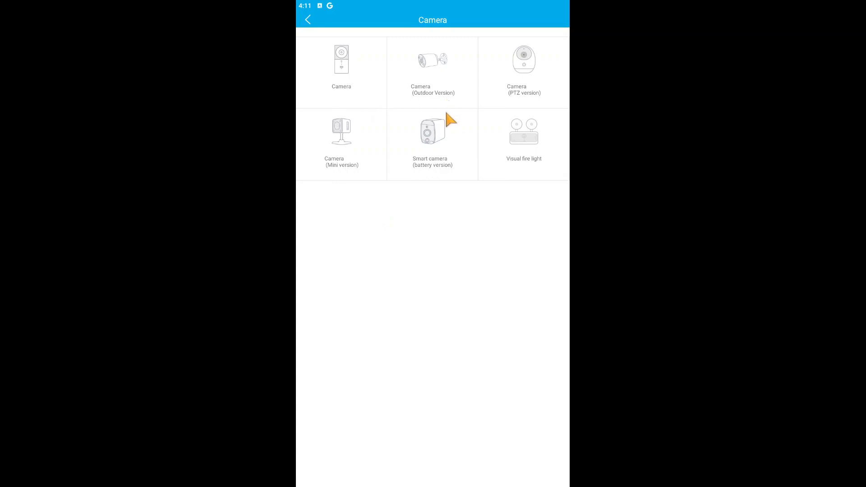
pyautogui.moveTo(528, 107)
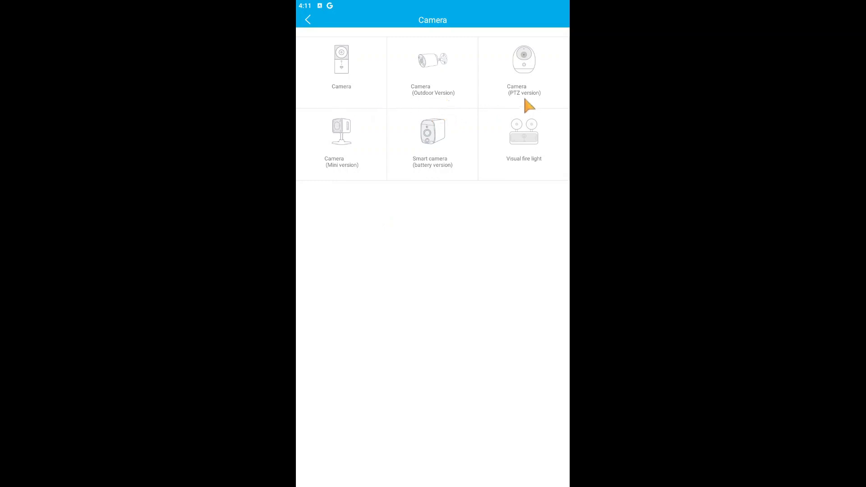
pyautogui.moveTo(377, 122)
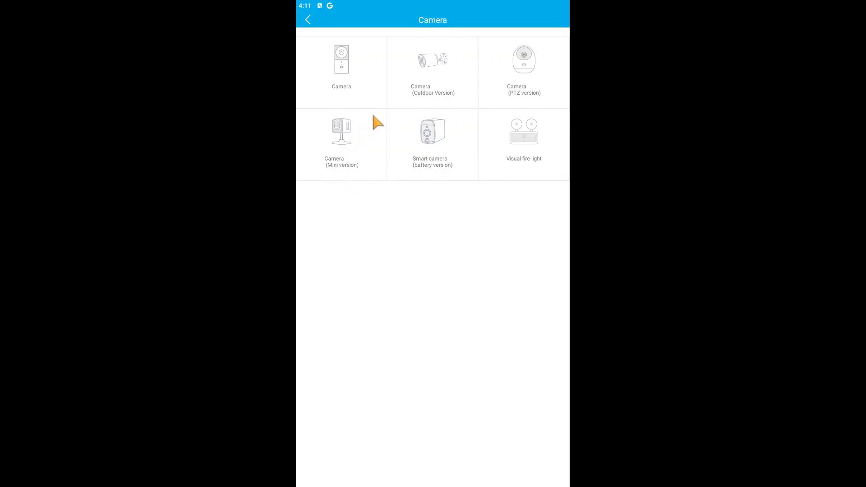
# Pick a camera model, confirm the wired connection and answer the location access request.
pyautogui.click(341, 131)
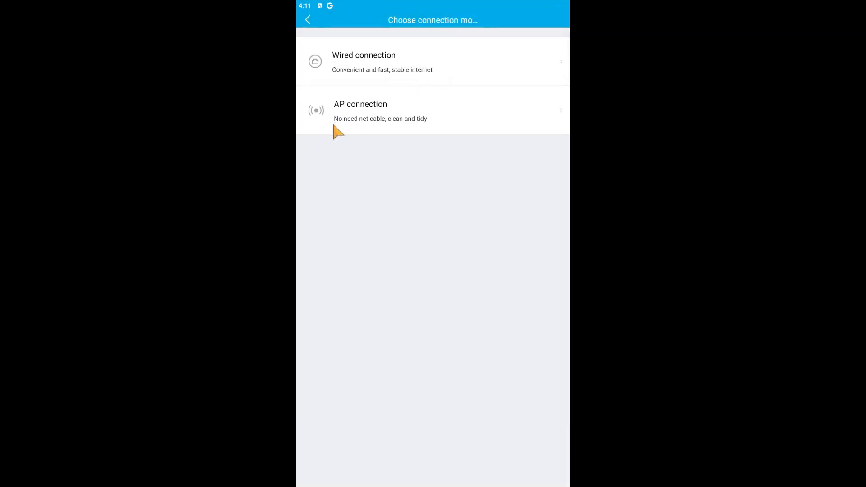
pyautogui.moveTo(364, 140)
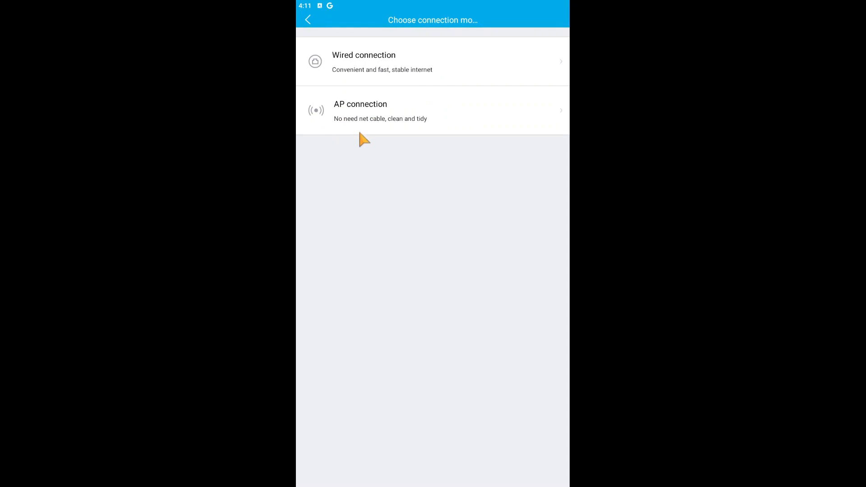
pyautogui.moveTo(391, 128)
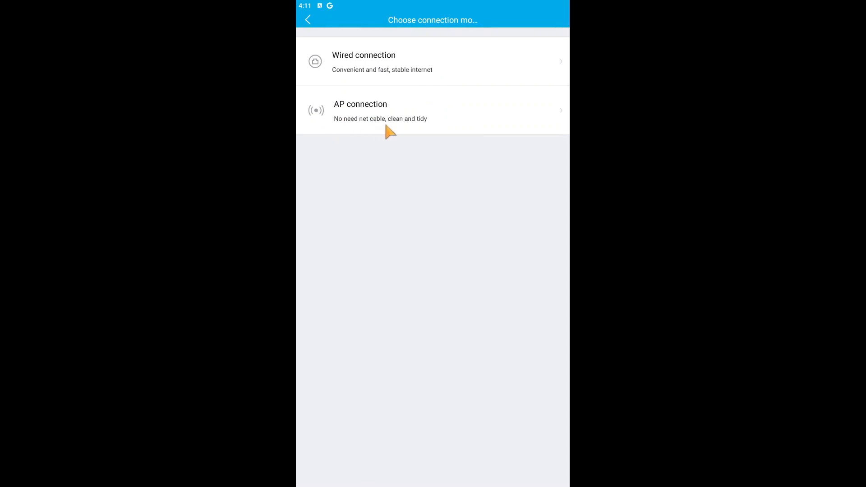
pyautogui.moveTo(364, 74)
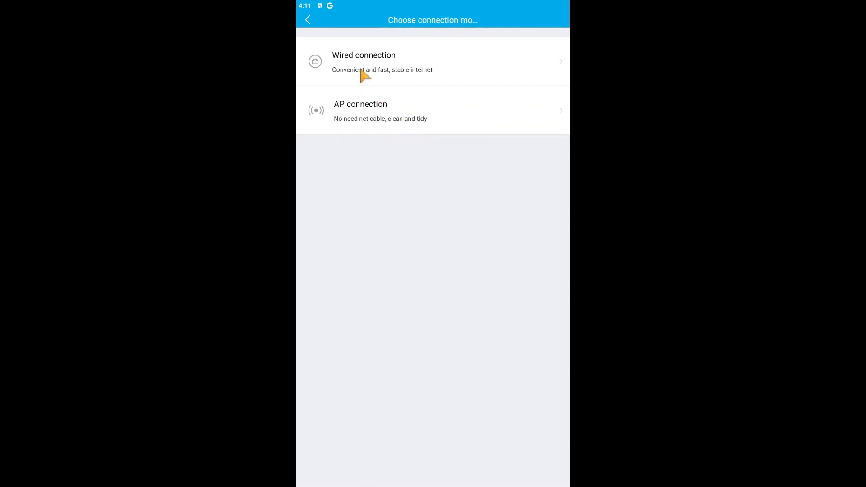
pyautogui.moveTo(367, 137)
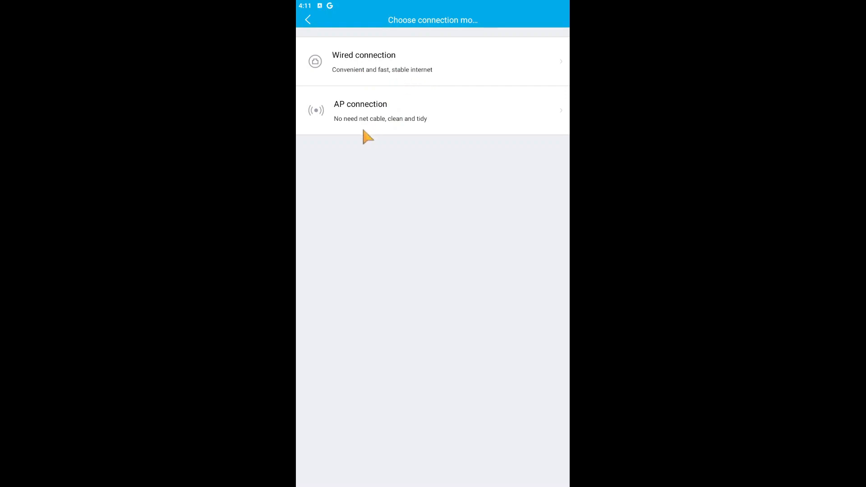
pyautogui.moveTo(385, 76)
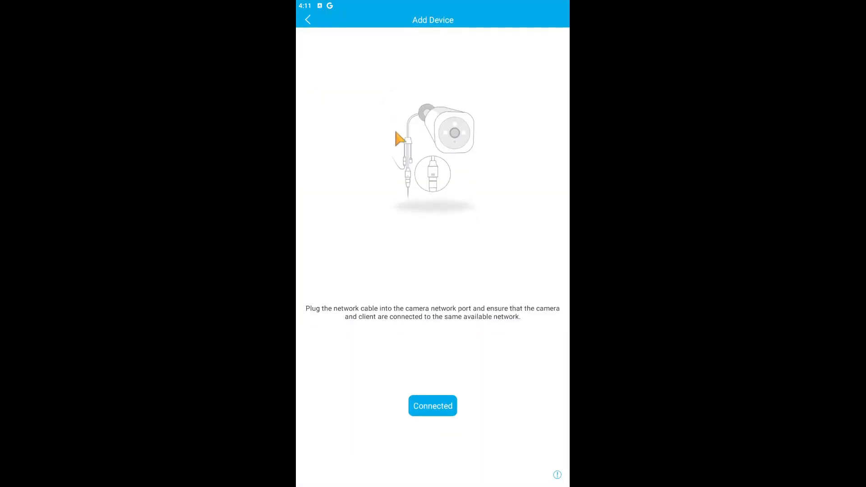
pyautogui.moveTo(428, 293)
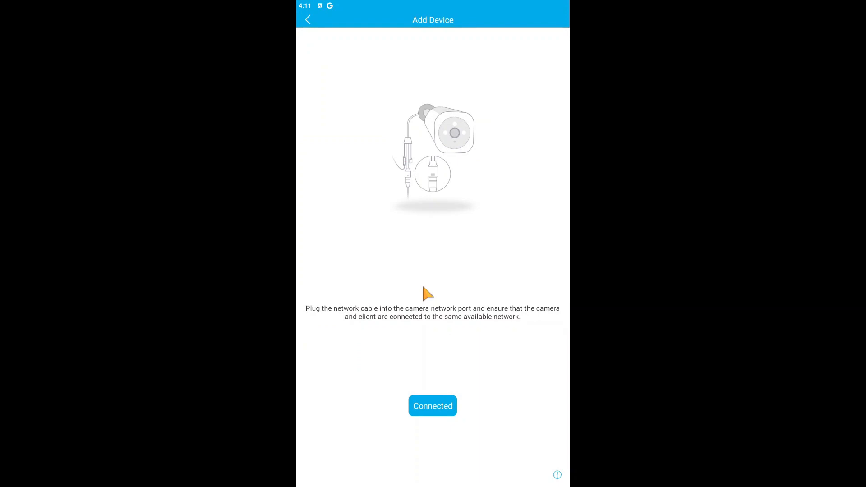
pyautogui.moveTo(428, 151)
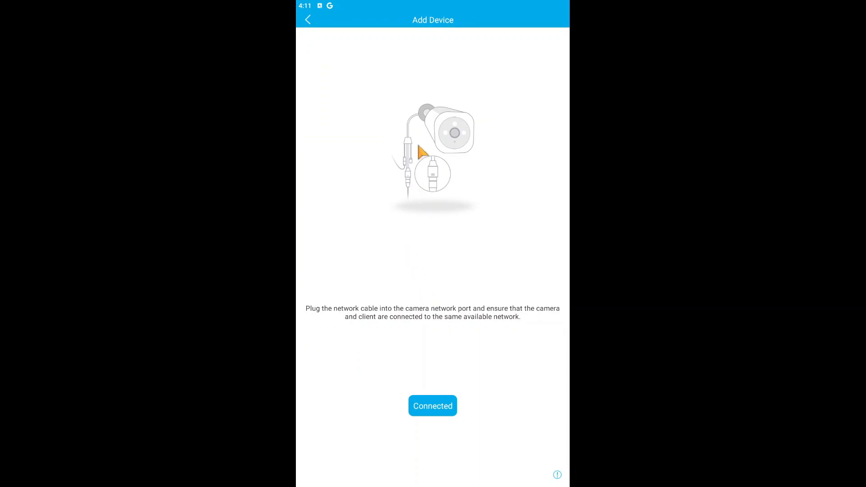
pyautogui.moveTo(433, 411)
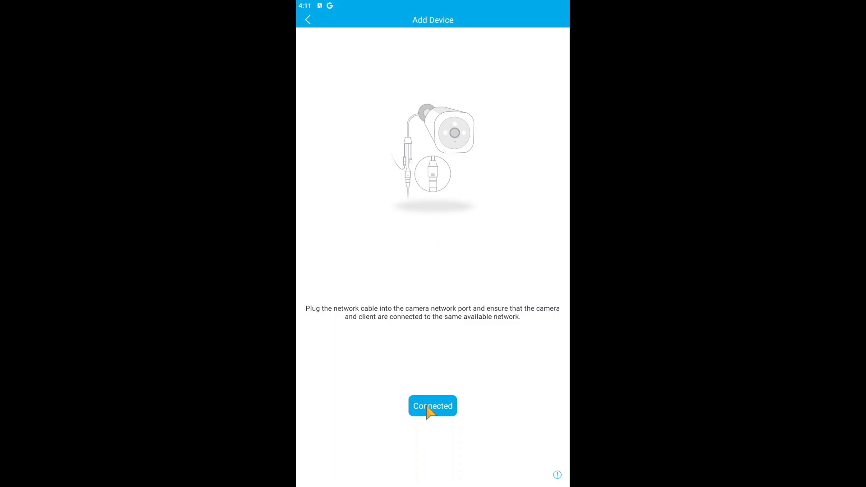
pyautogui.click(432, 406)
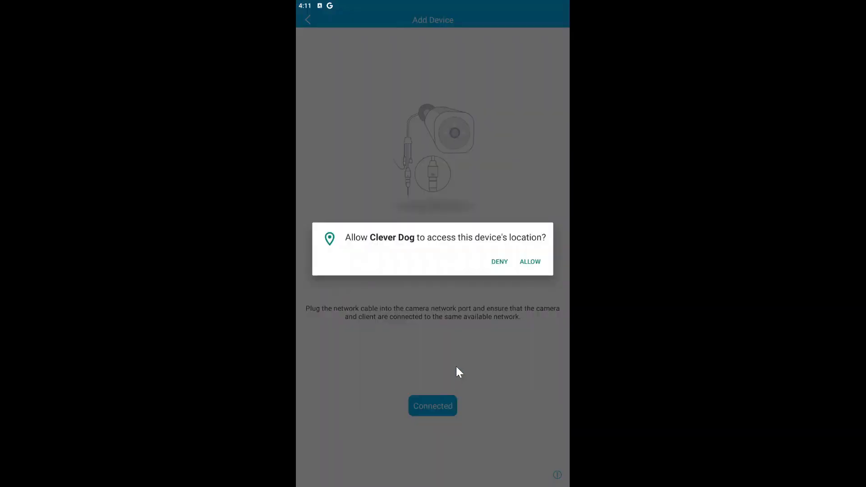
pyautogui.click(529, 261)
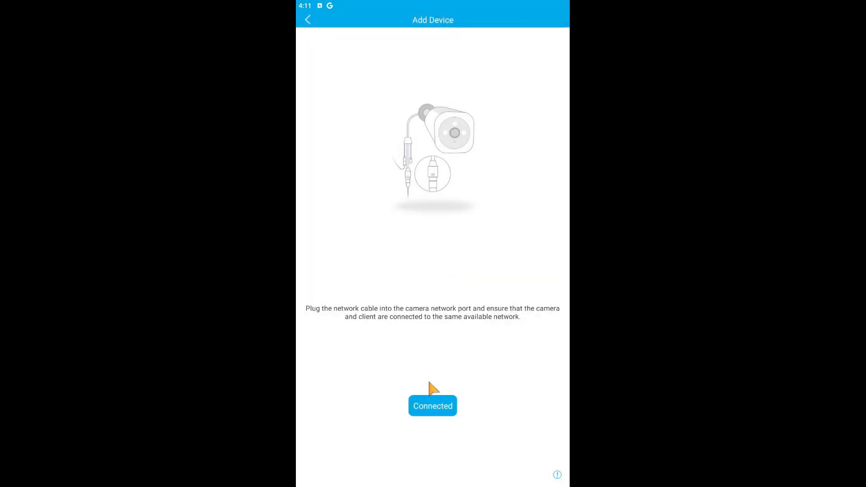
pyautogui.click(433, 405)
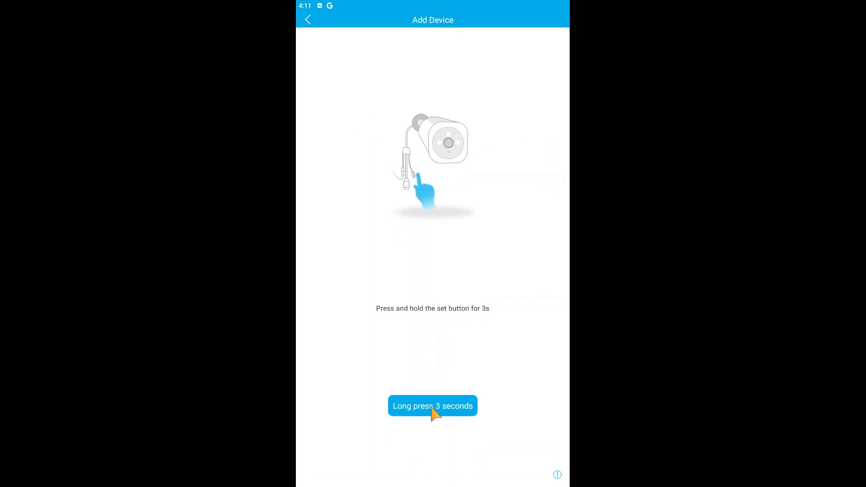
pyautogui.moveTo(520, 373)
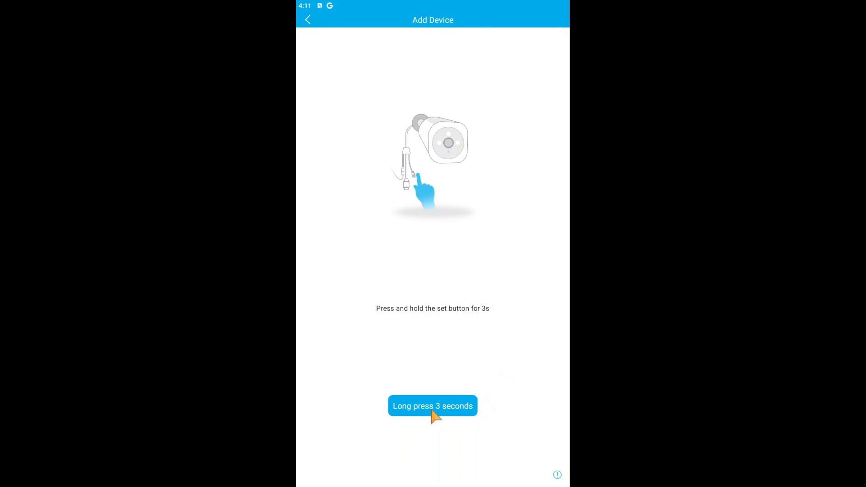
# Back out of the camera setup to the Home screen, briefly reopening the add-device options.
pyautogui.click(432, 407)
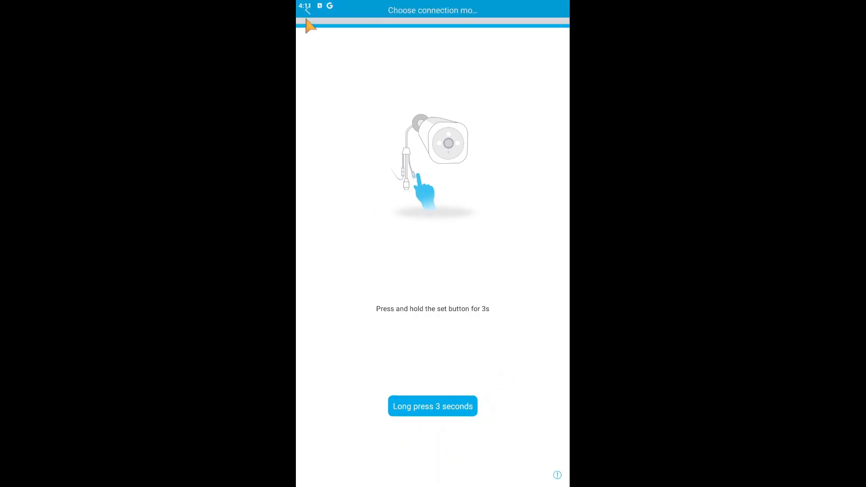
pyautogui.click(308, 20)
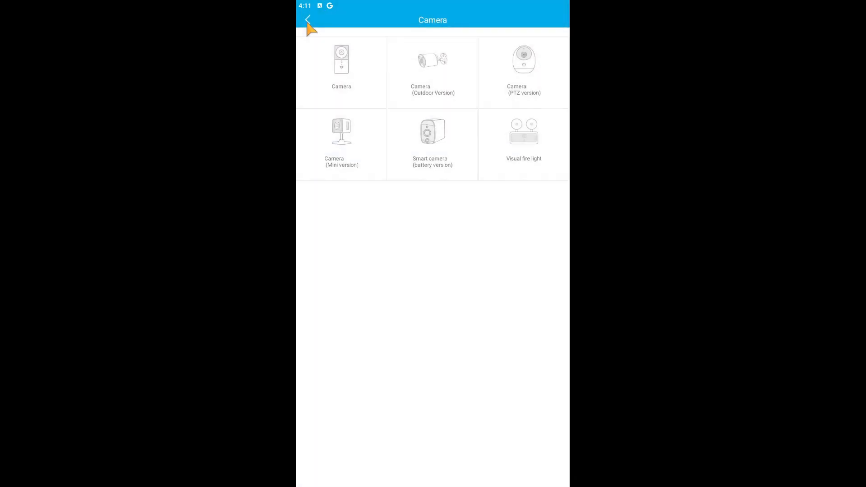
pyautogui.click(308, 20)
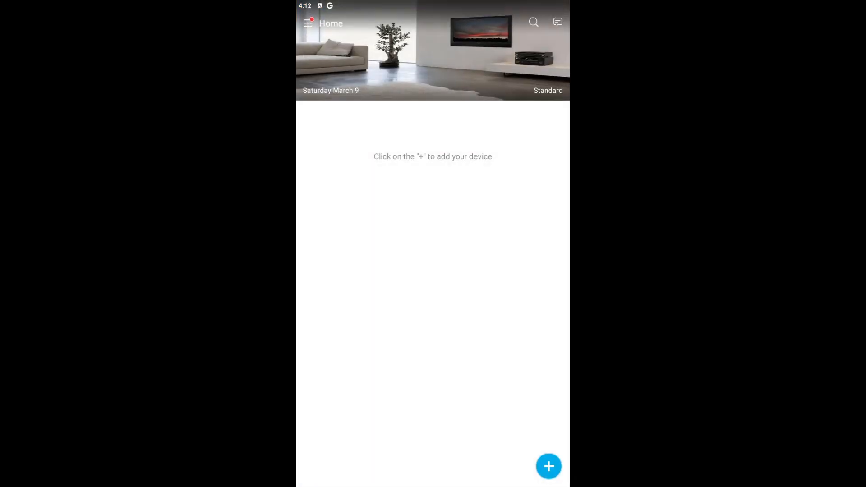
pyautogui.click(549, 466)
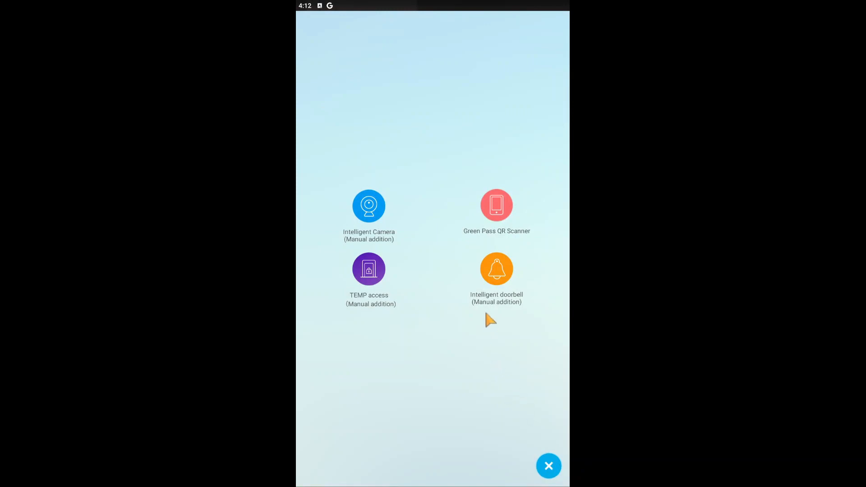
pyautogui.moveTo(497, 213)
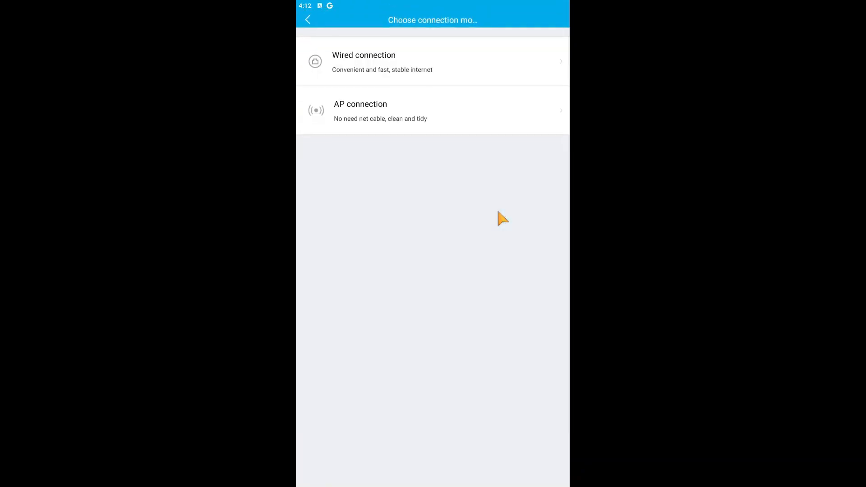
pyautogui.moveTo(407, 148)
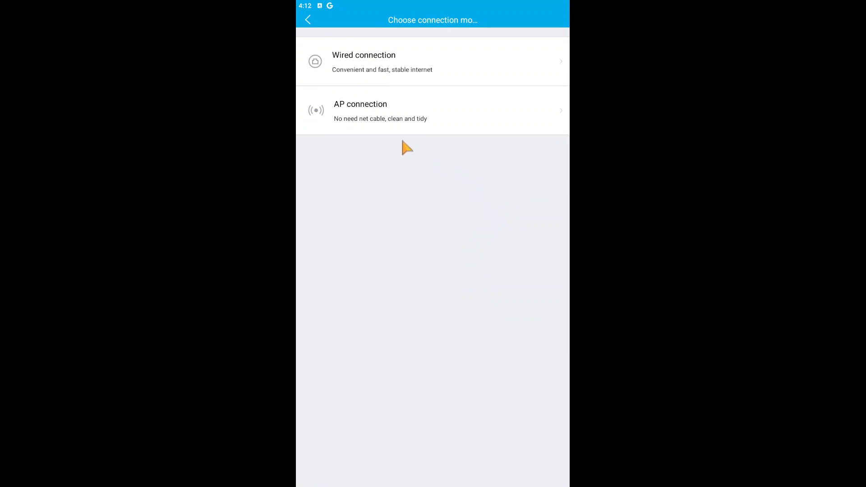
pyautogui.moveTo(378, 95)
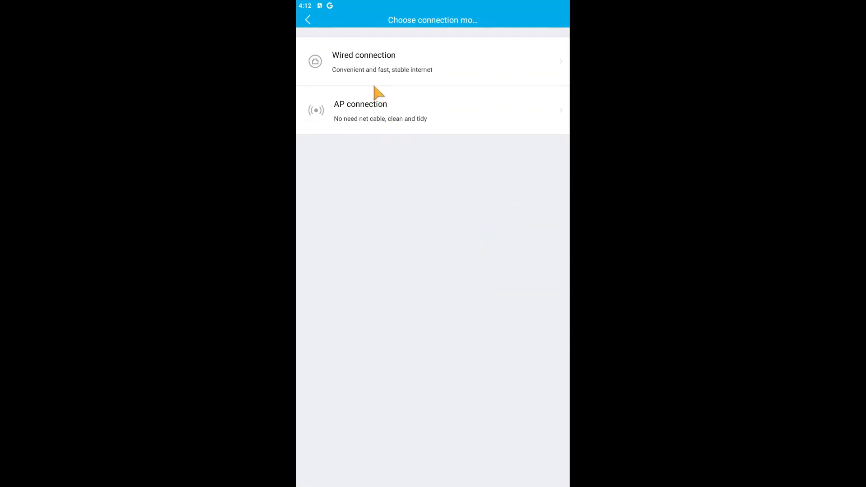
pyautogui.click(307, 20)
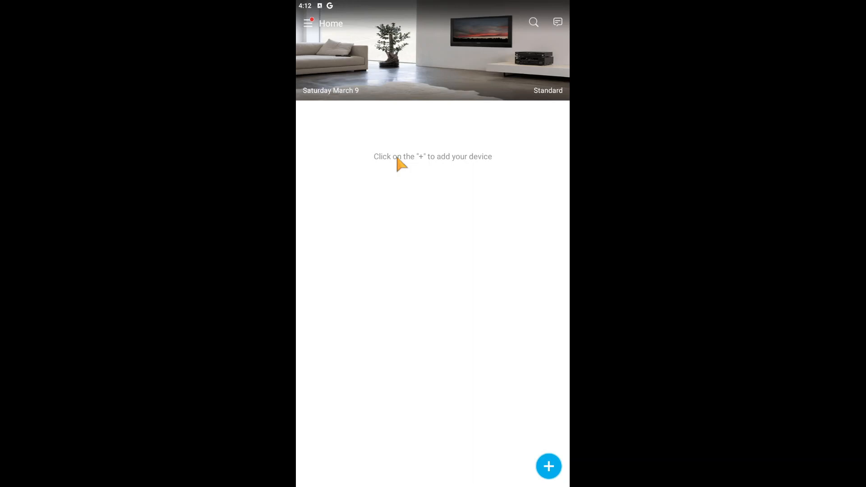
pyautogui.moveTo(407, 245)
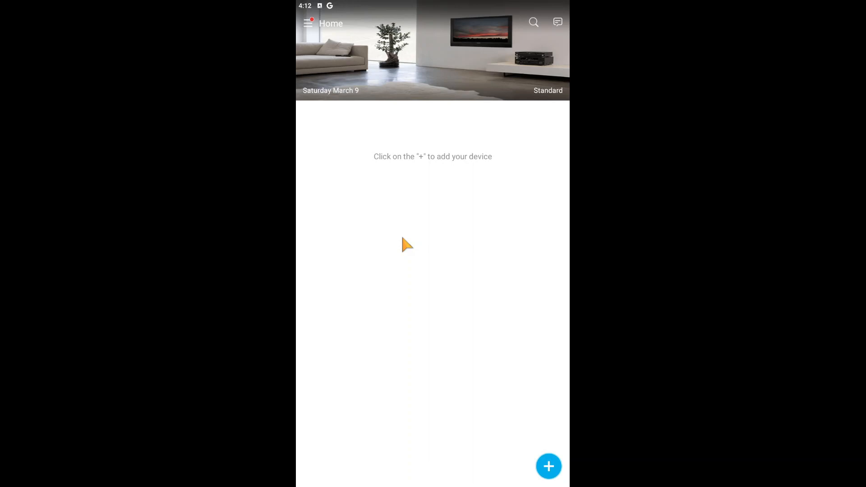
pyautogui.moveTo(336, 45)
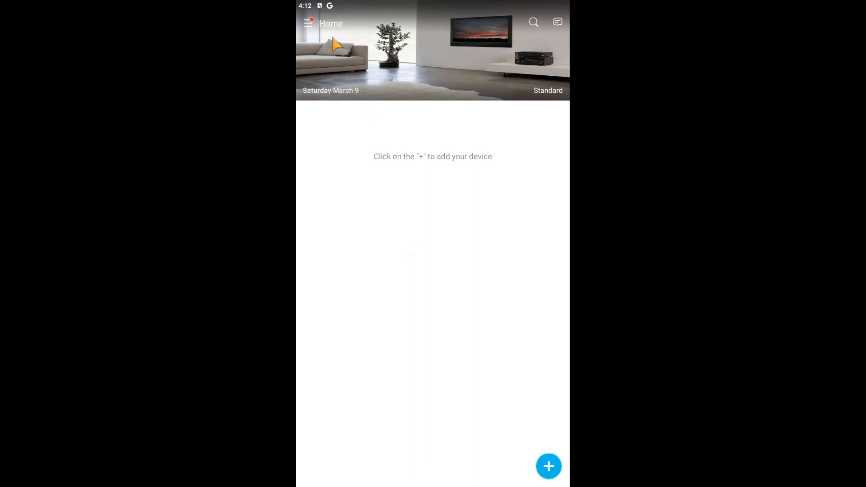
pyautogui.moveTo(474, 132)
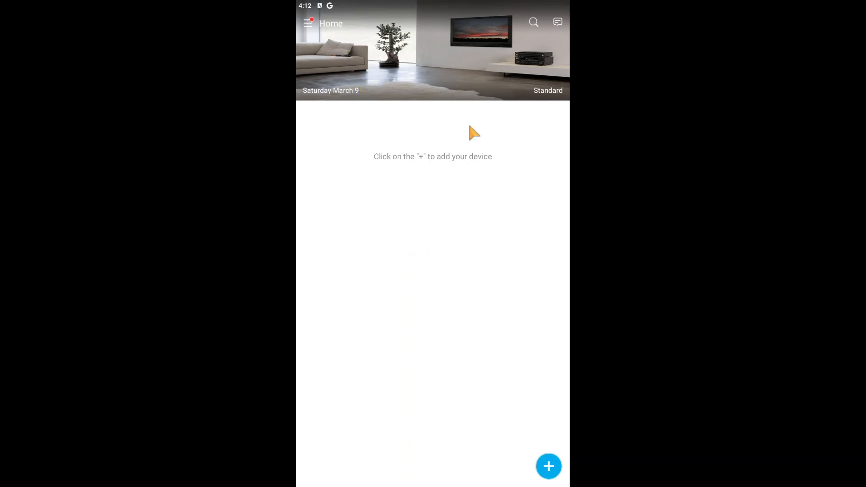